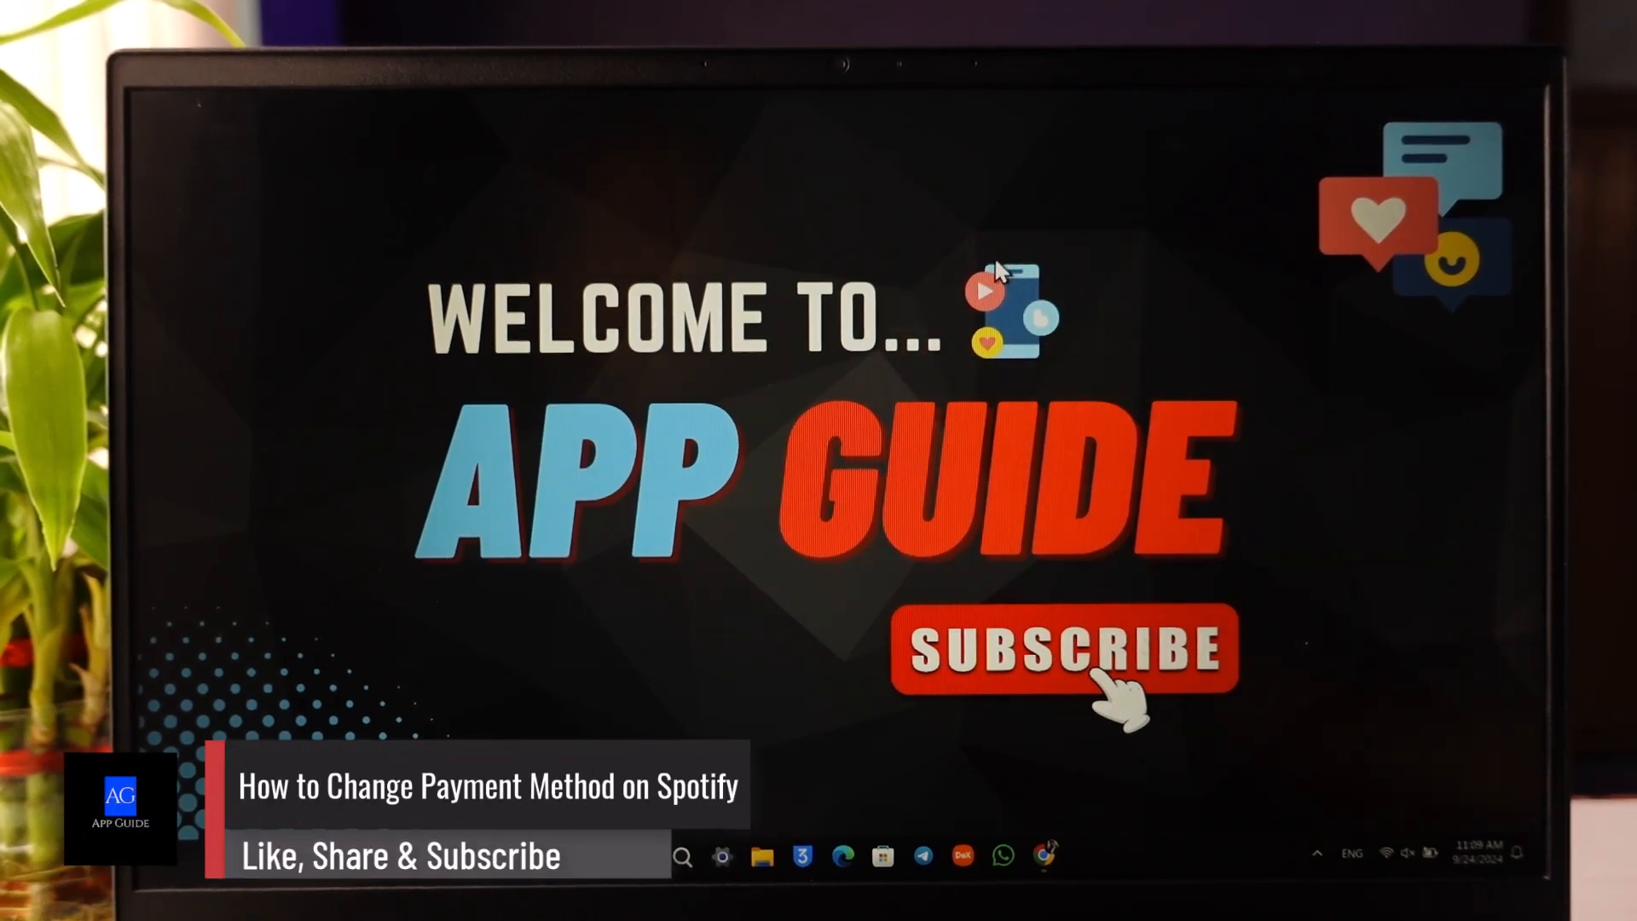
mouse_move(1033, 349)
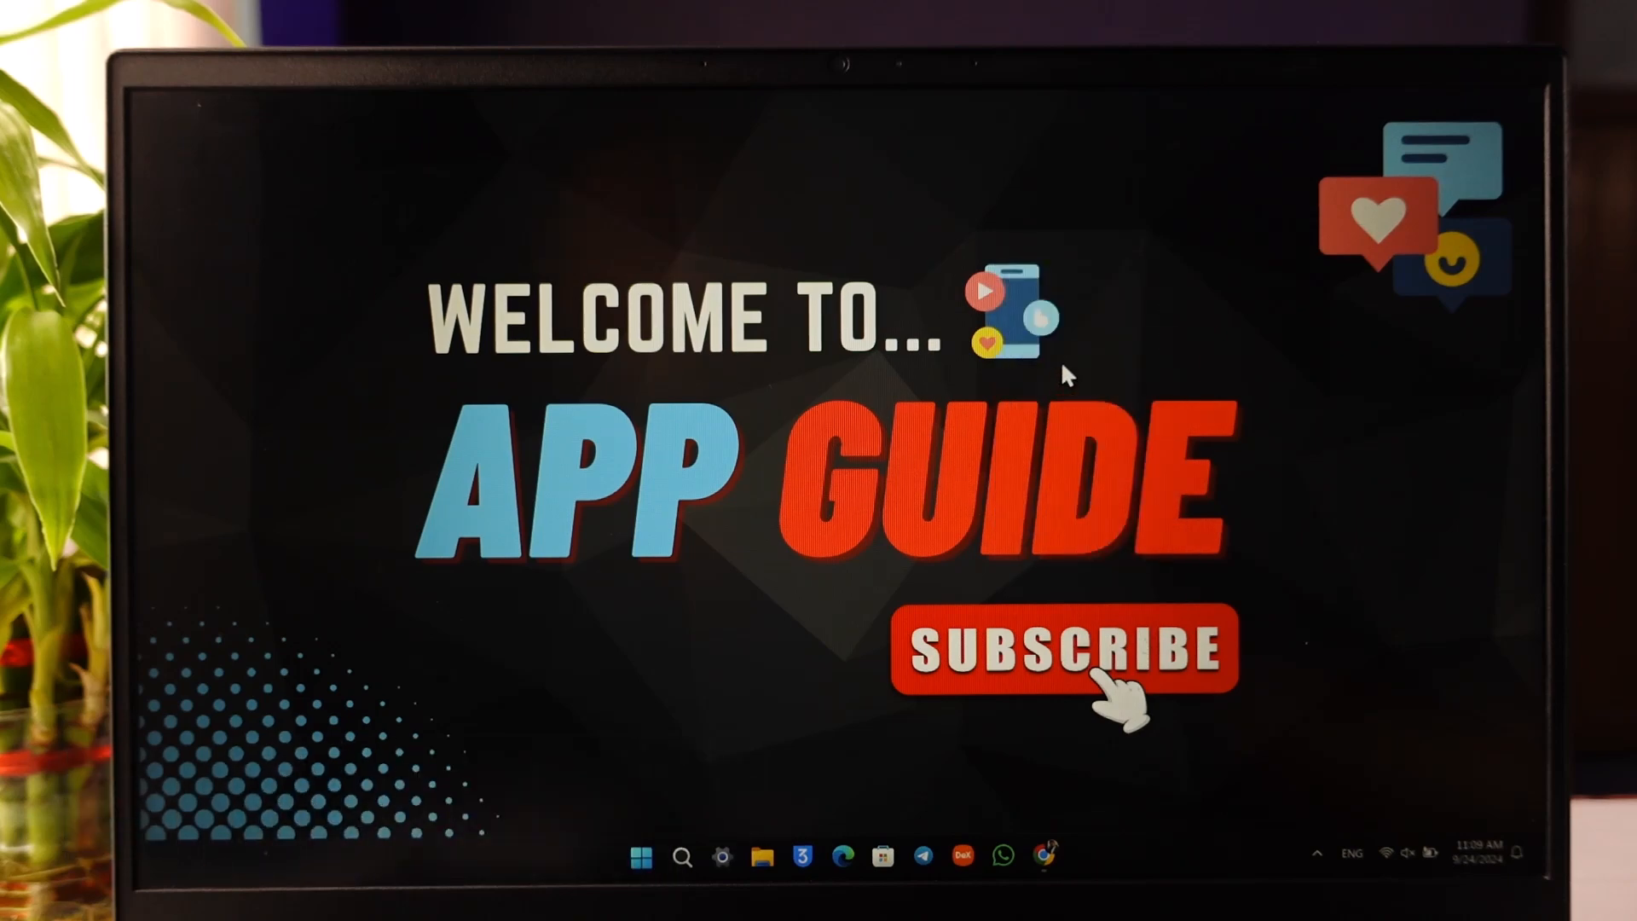
mouse_move(1141, 569)
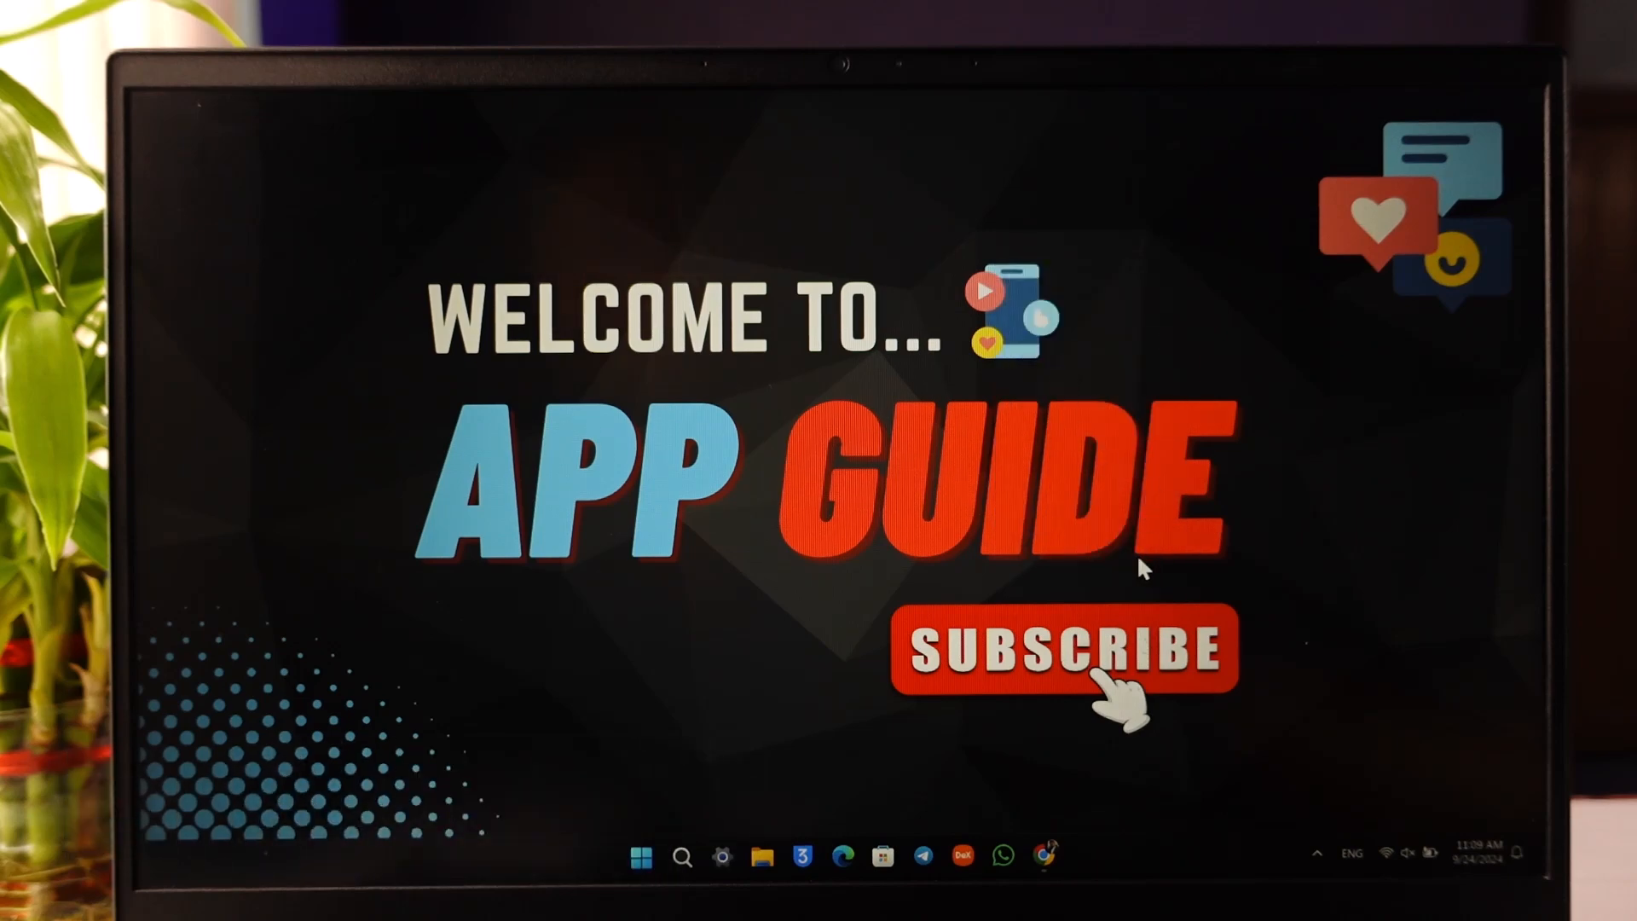
mouse_move(1043, 856)
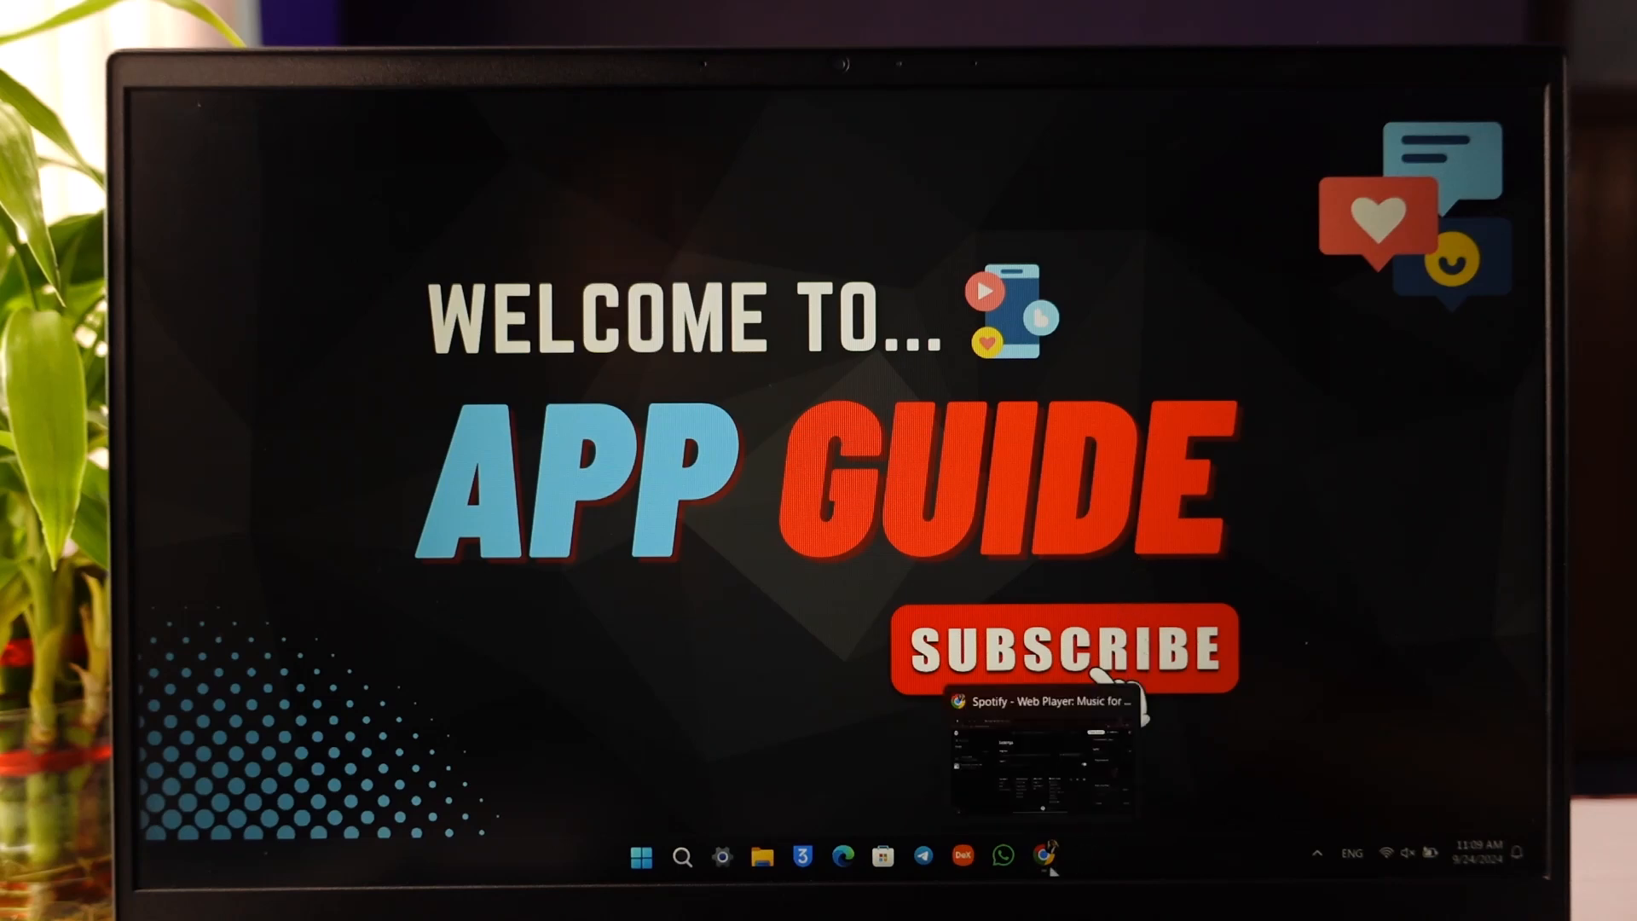
Return to the Spotify Web Player home page and show the account menu from the profile avatar
click(1044, 752)
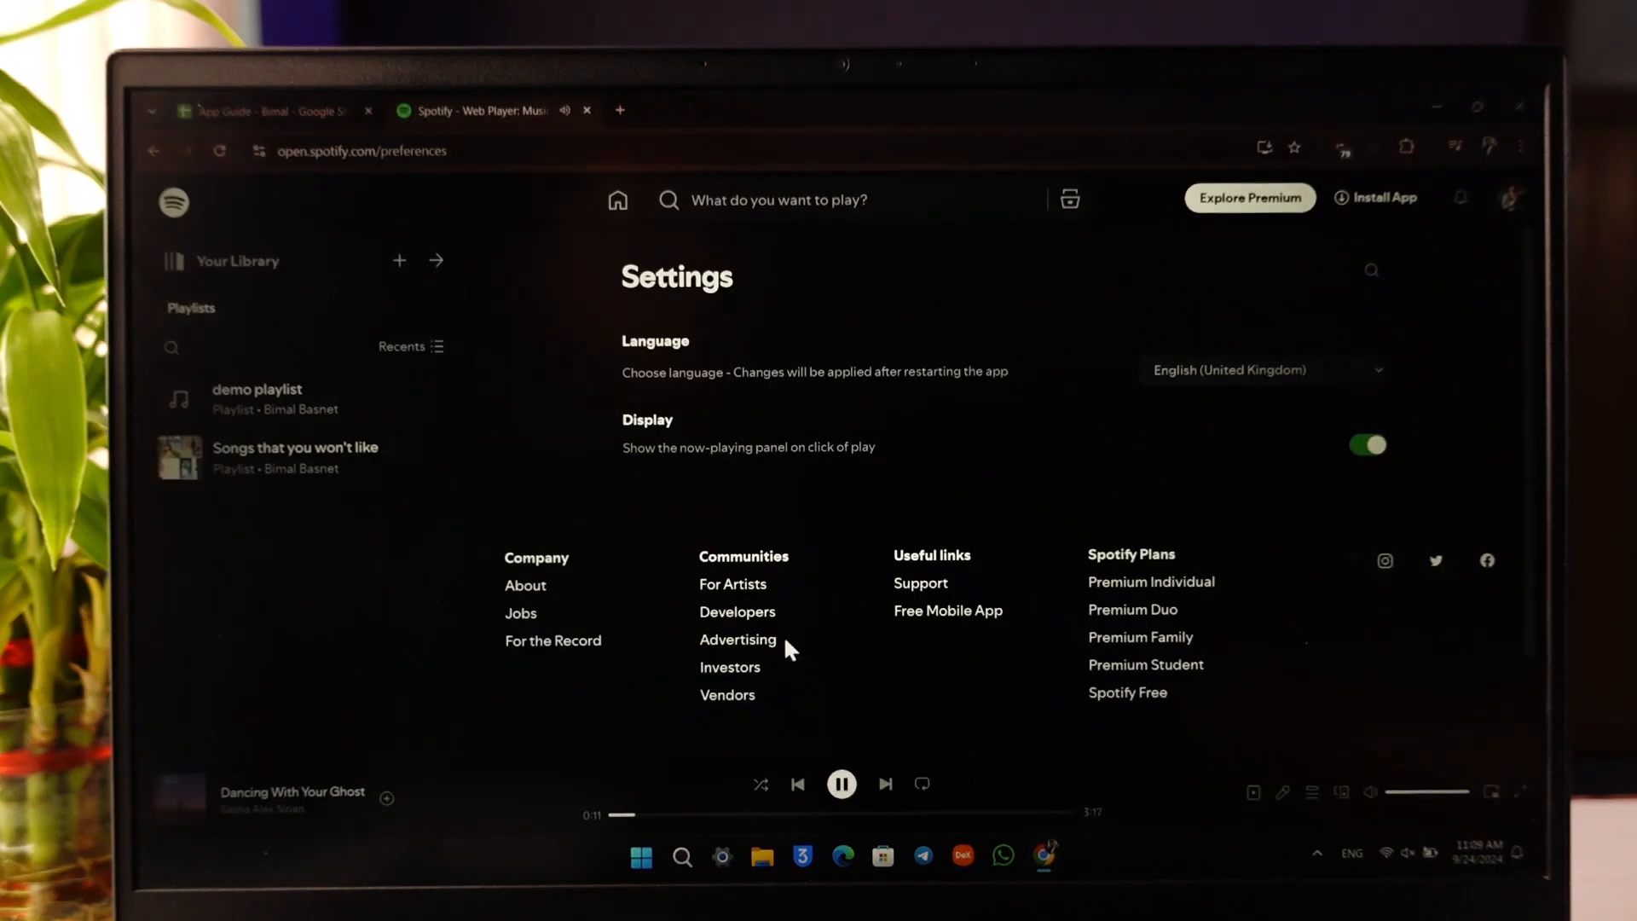
click(618, 201)
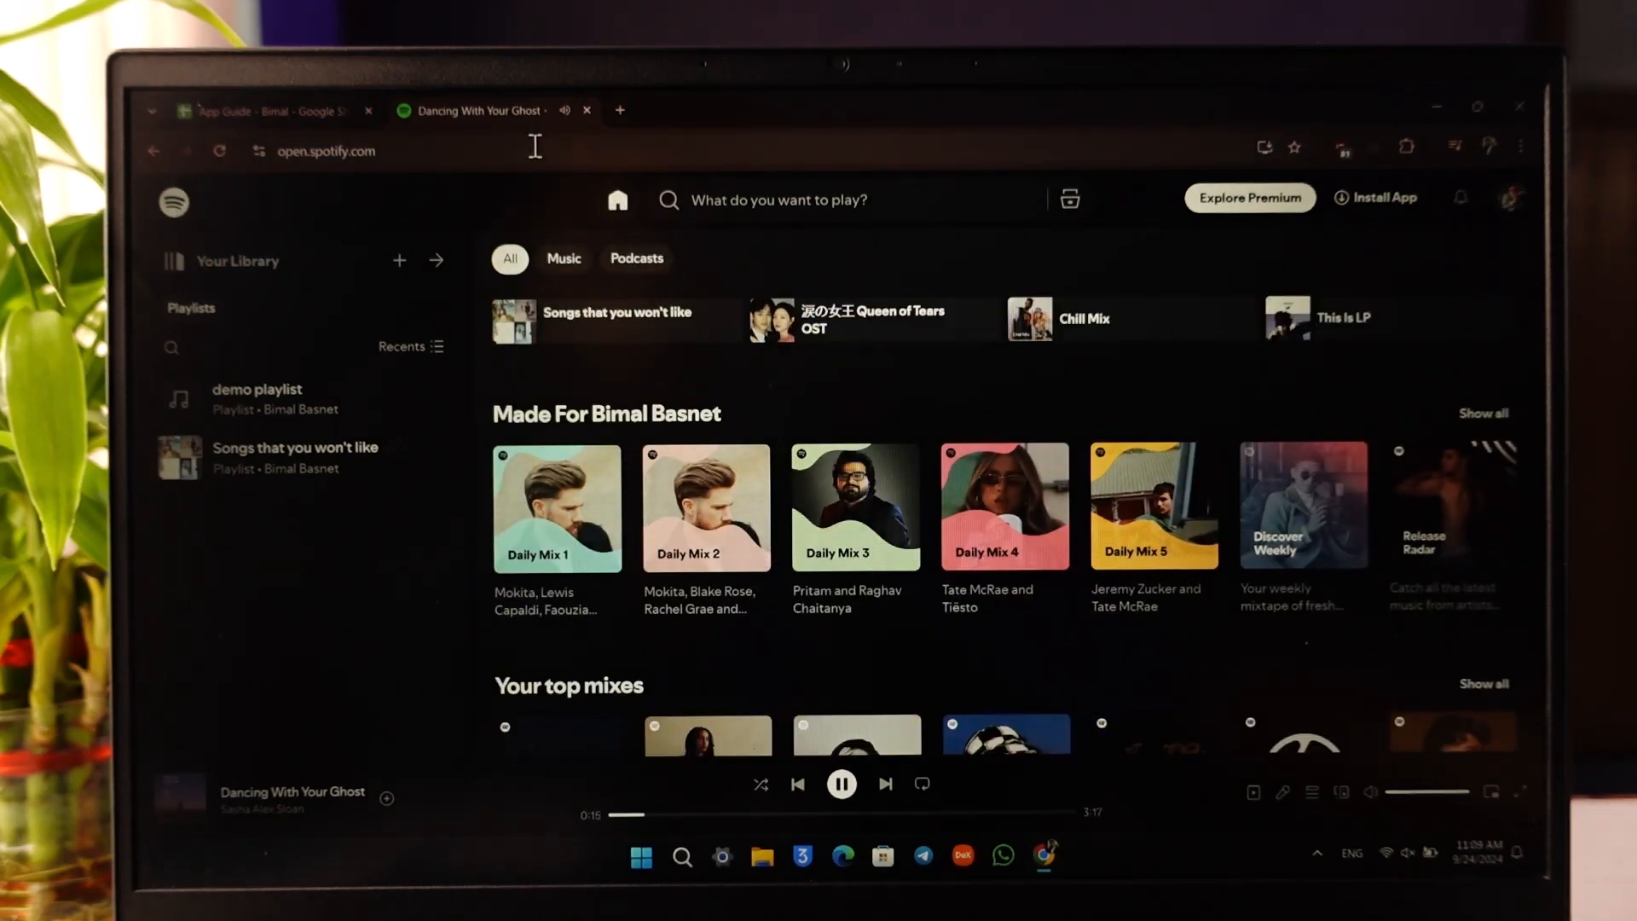
mouse_move(440, 206)
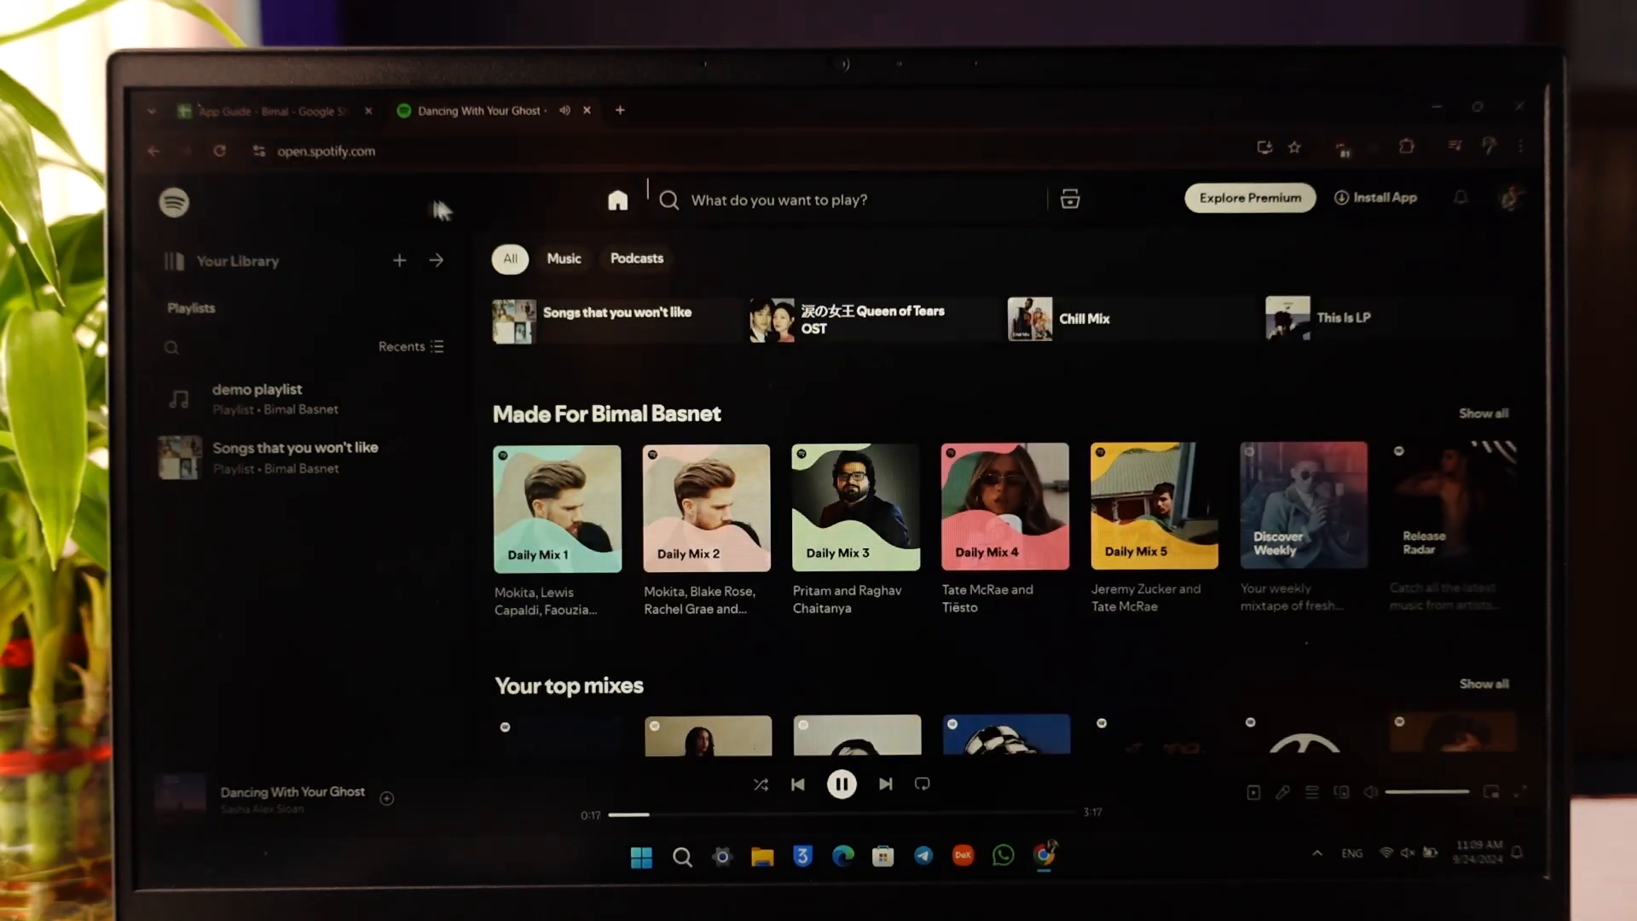
mouse_move(1513, 198)
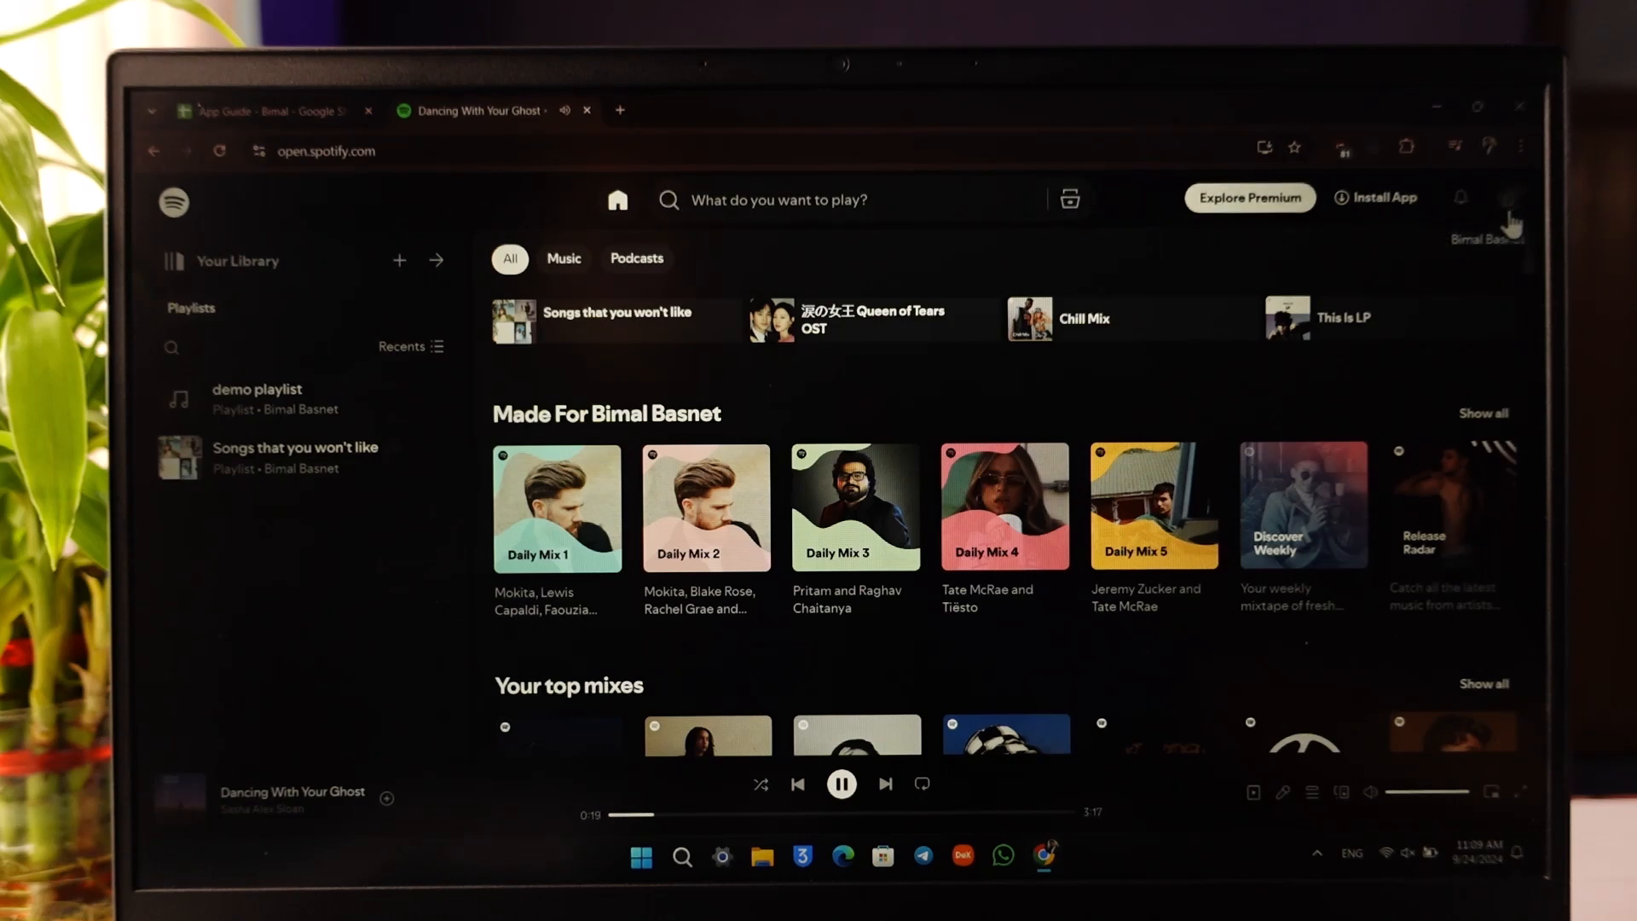
click(1512, 201)
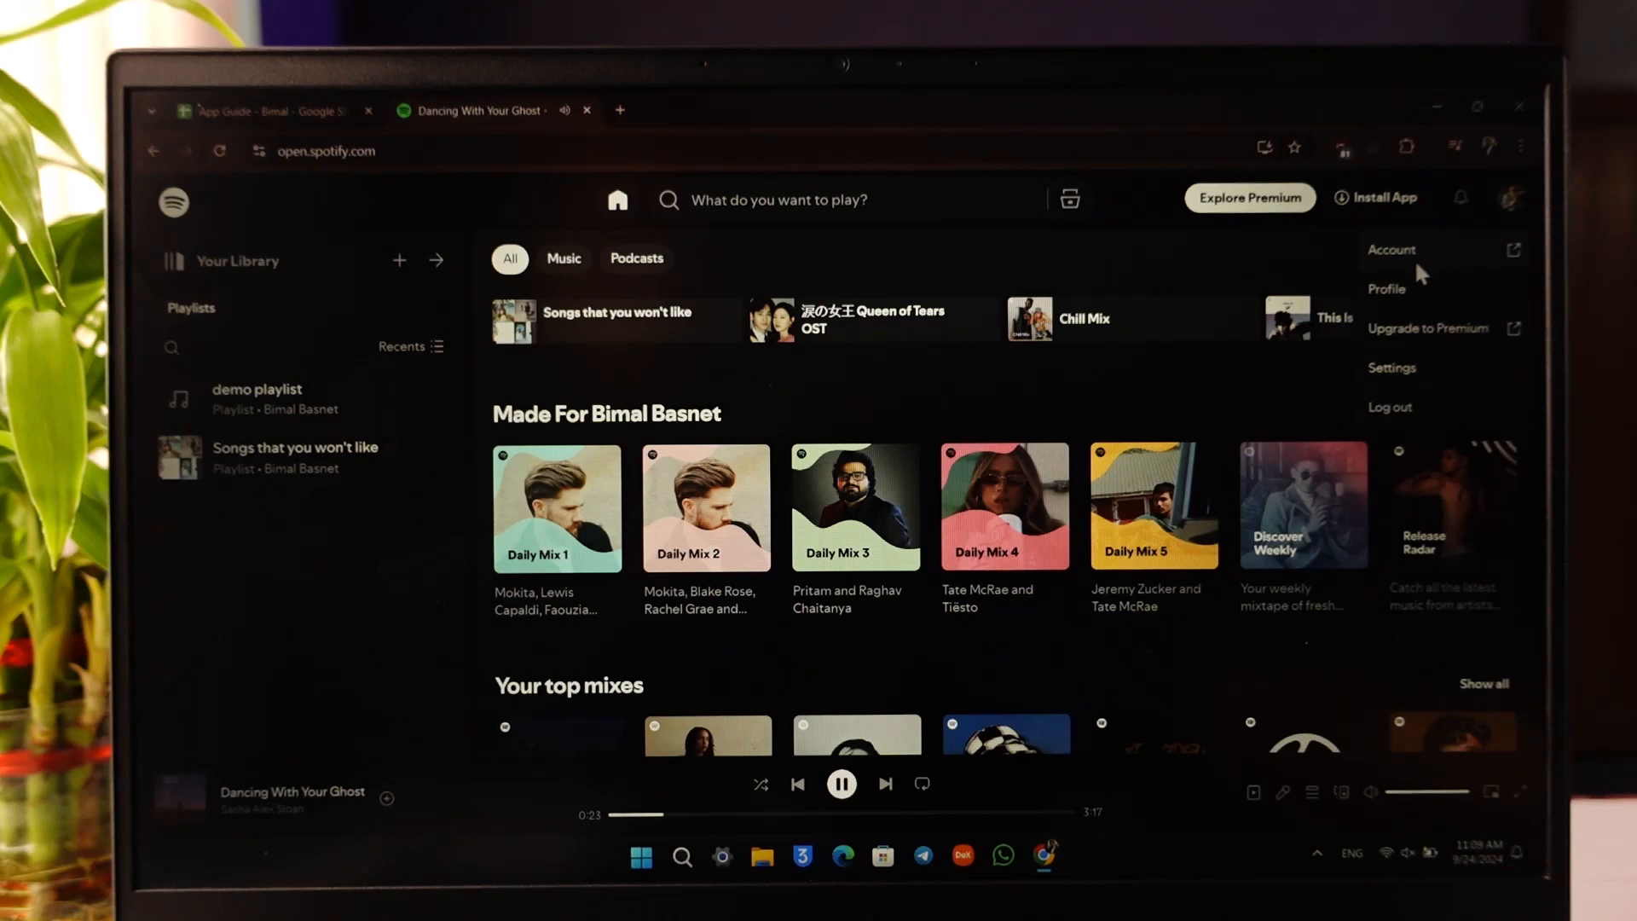
Open the account overview and bring its Payment section into view
click(1391, 249)
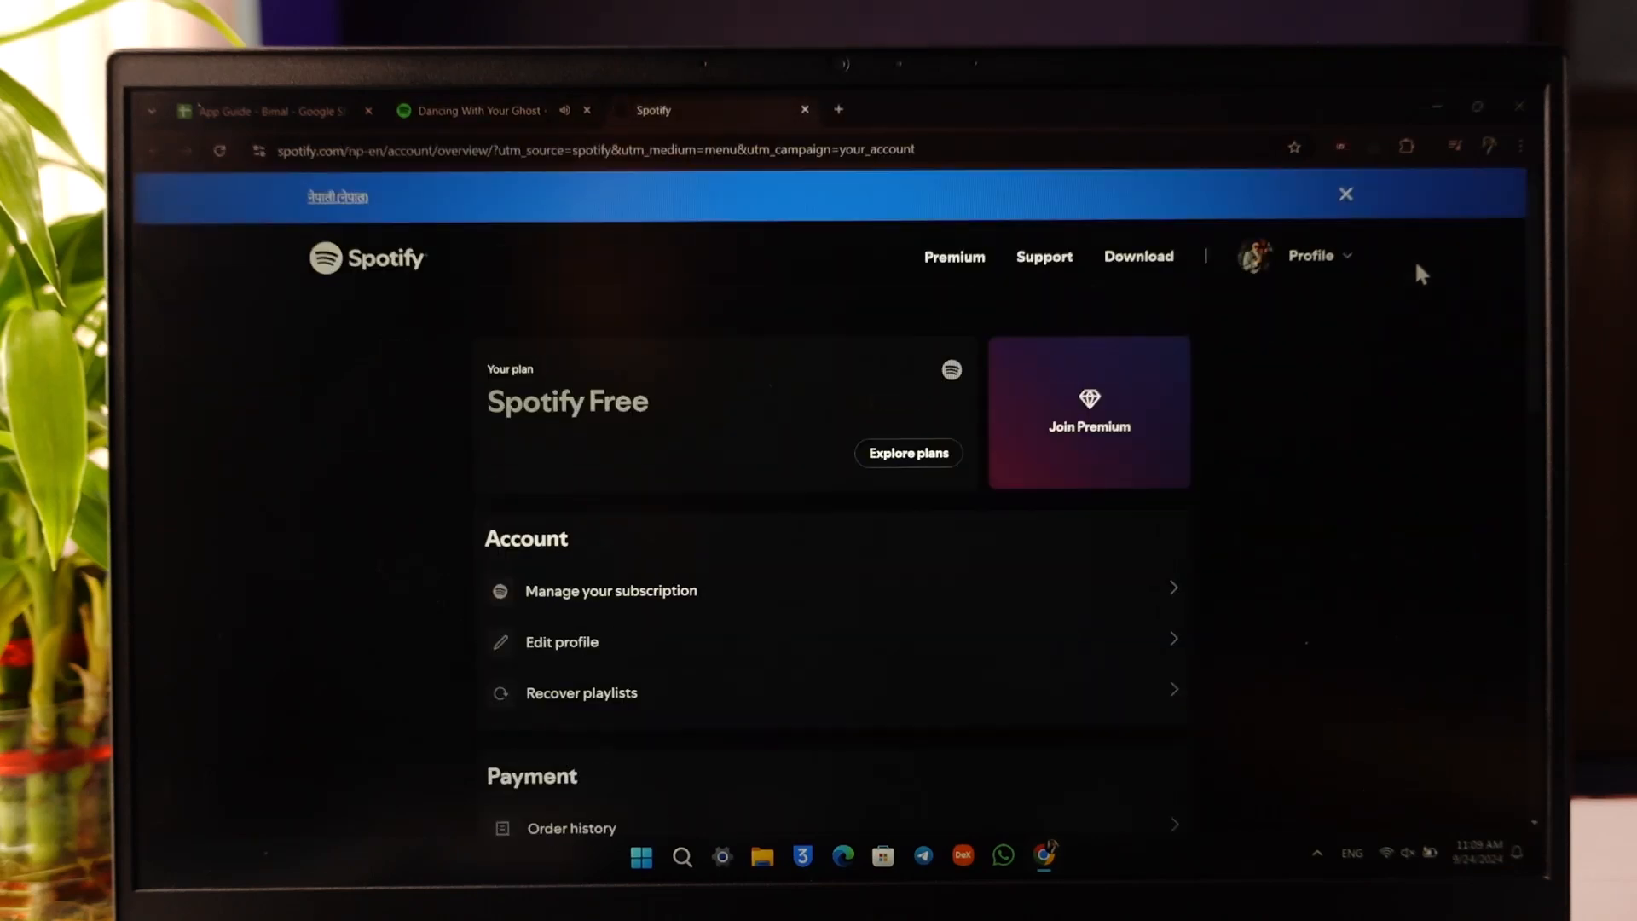
mouse_move(762, 394)
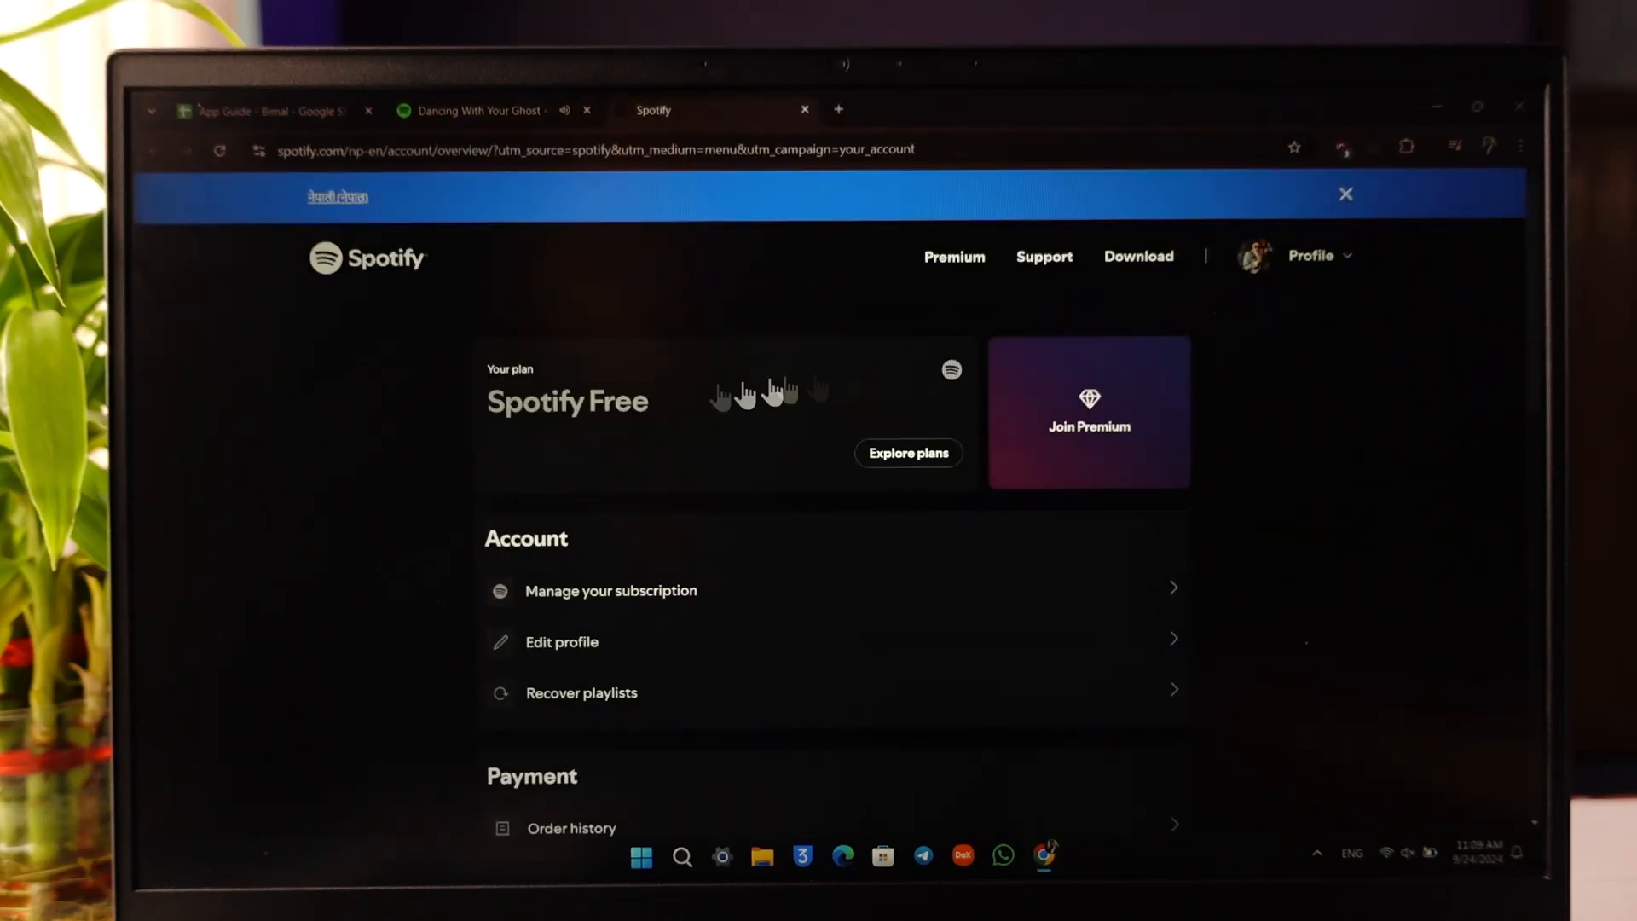
scroll(down, 3)
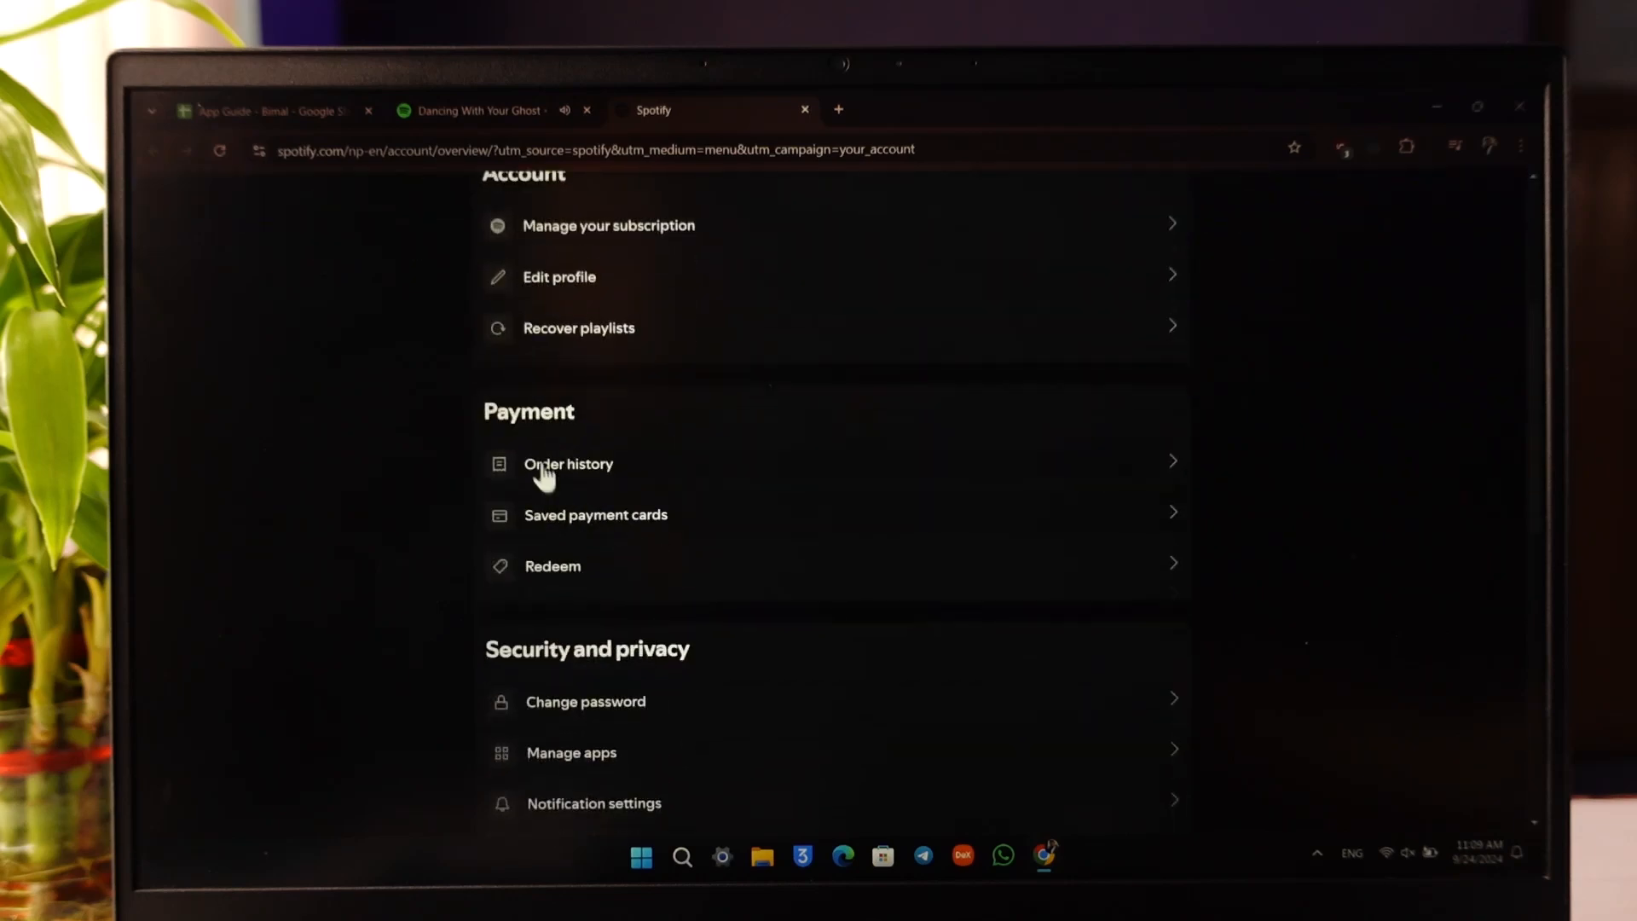
mouse_move(605, 425)
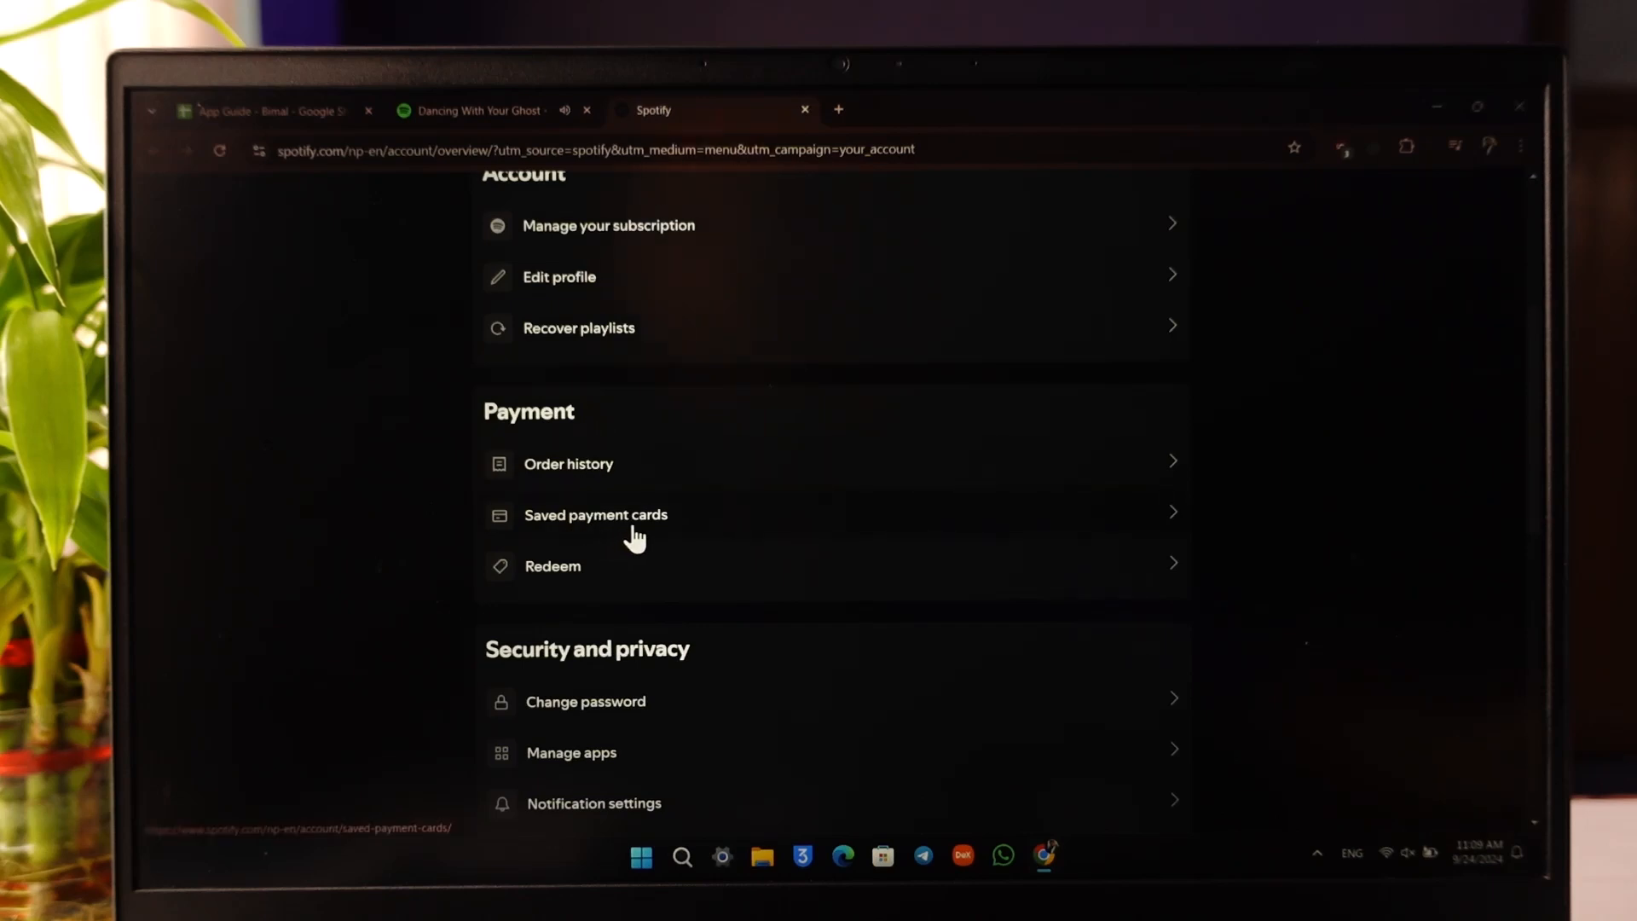
Open Saved payment cards, dismiss the banner and show the empty Add card form
click(595, 515)
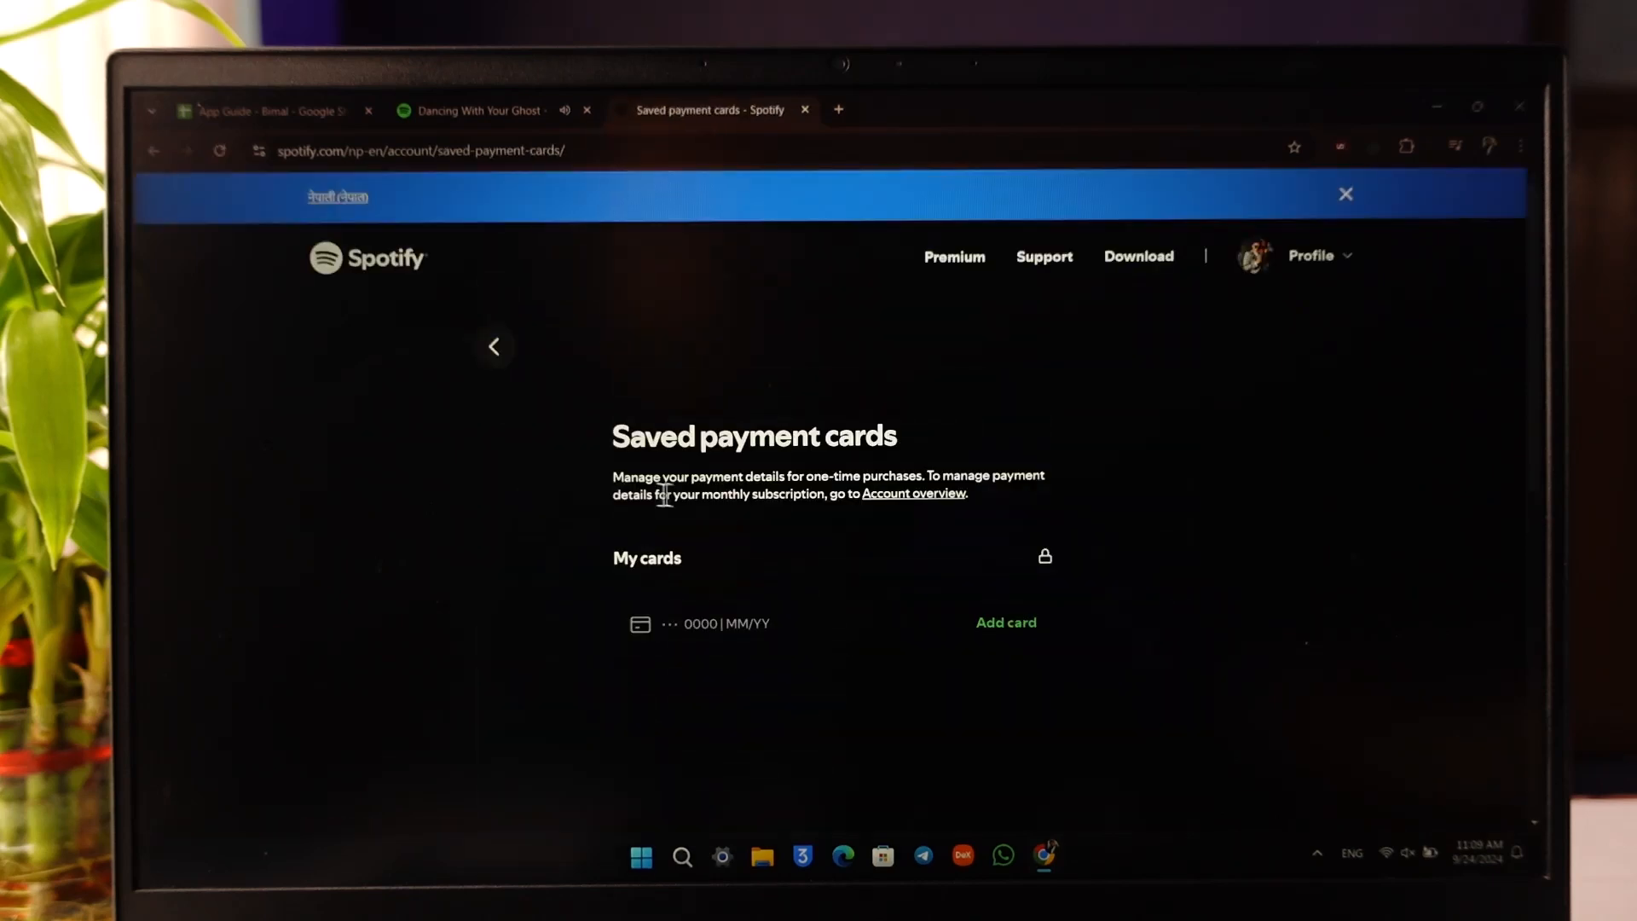
click(1345, 194)
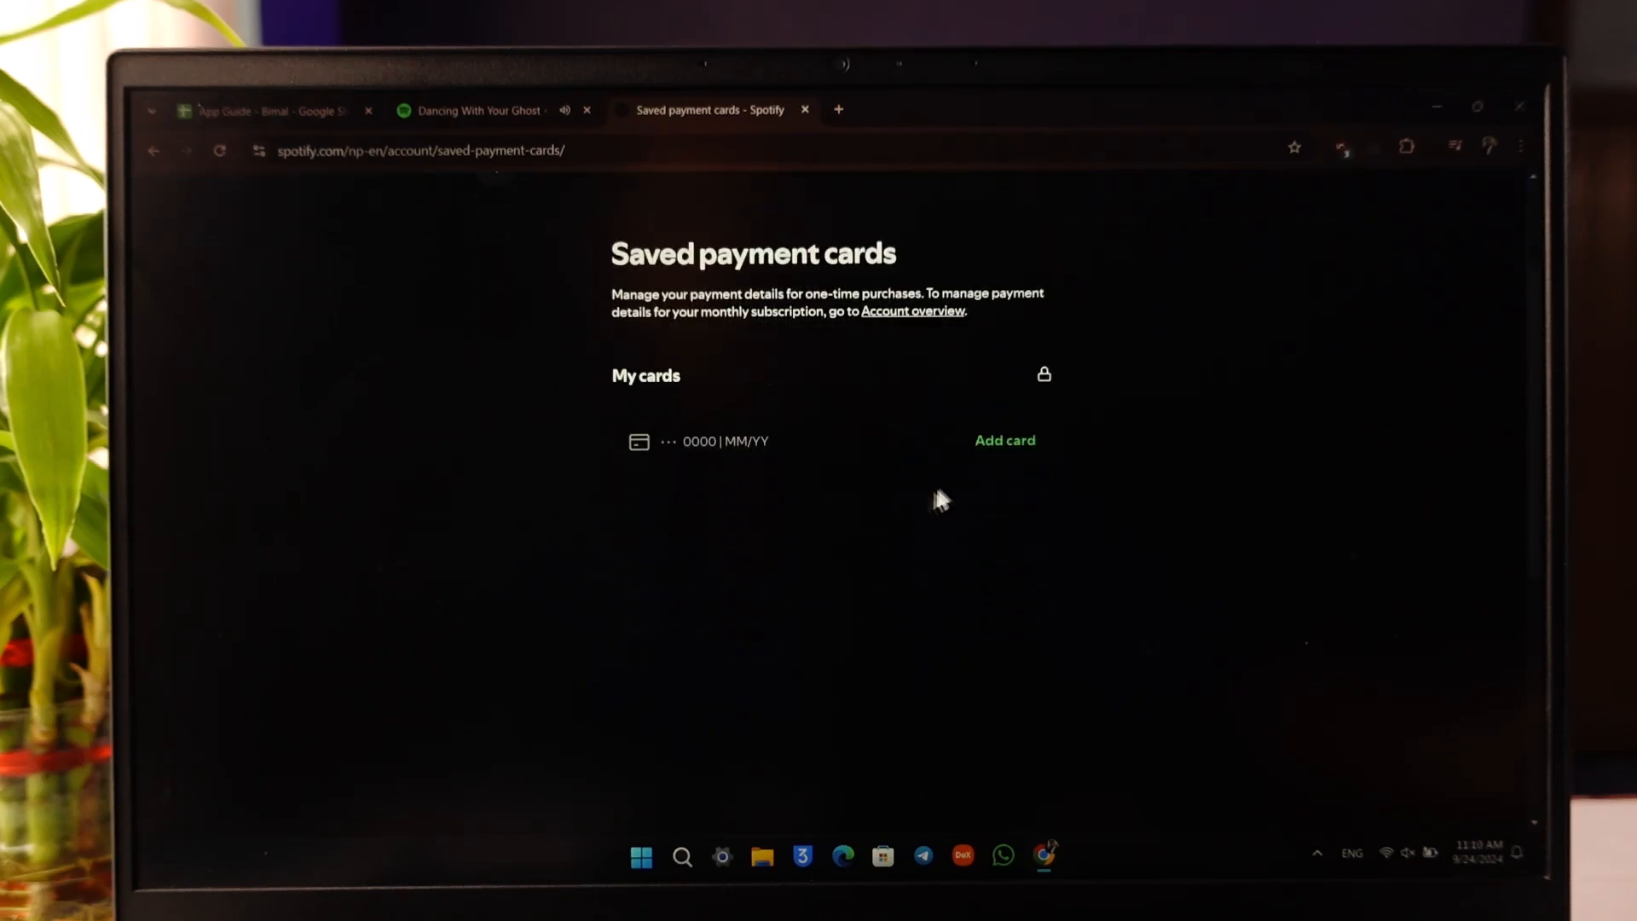
mouse_move(793, 449)
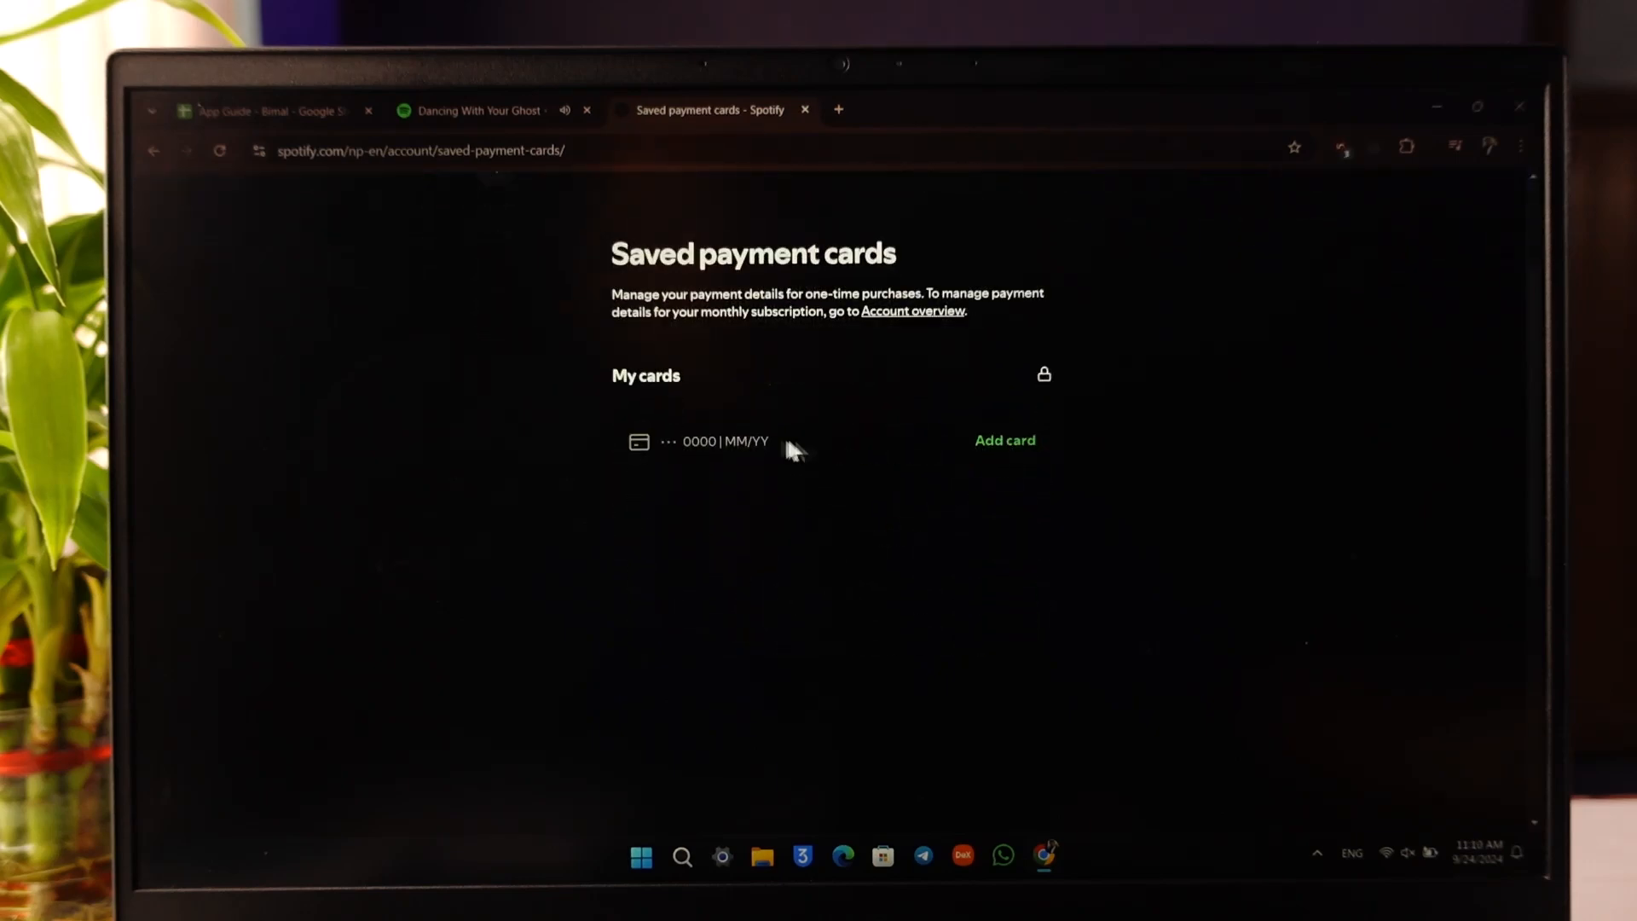
mouse_move(713, 440)
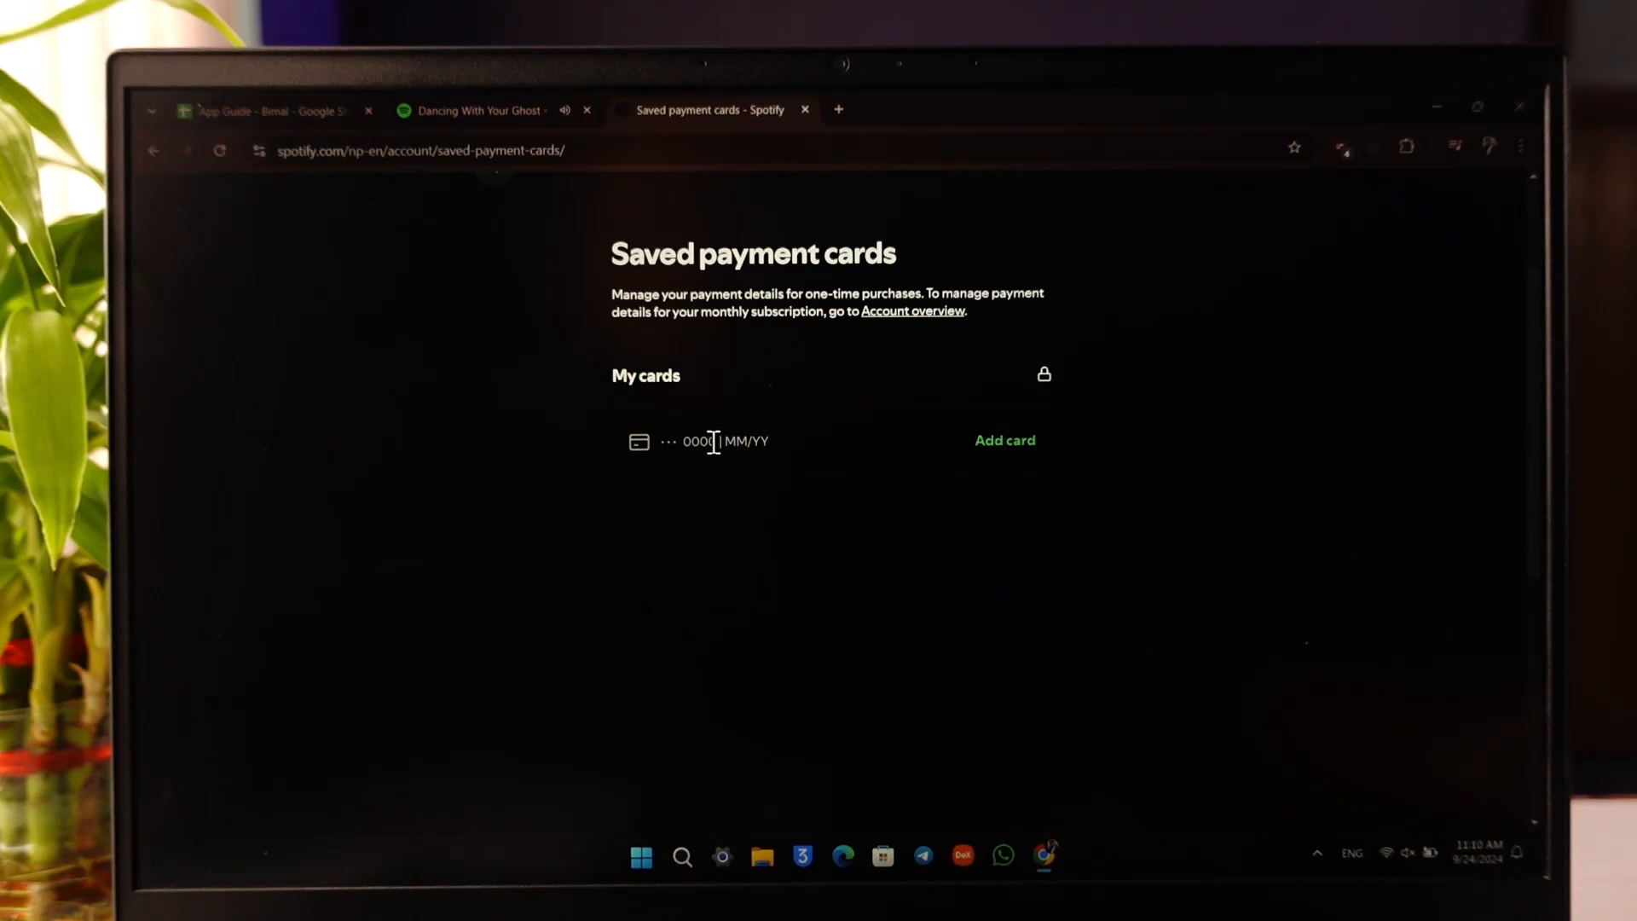
click(1003, 440)
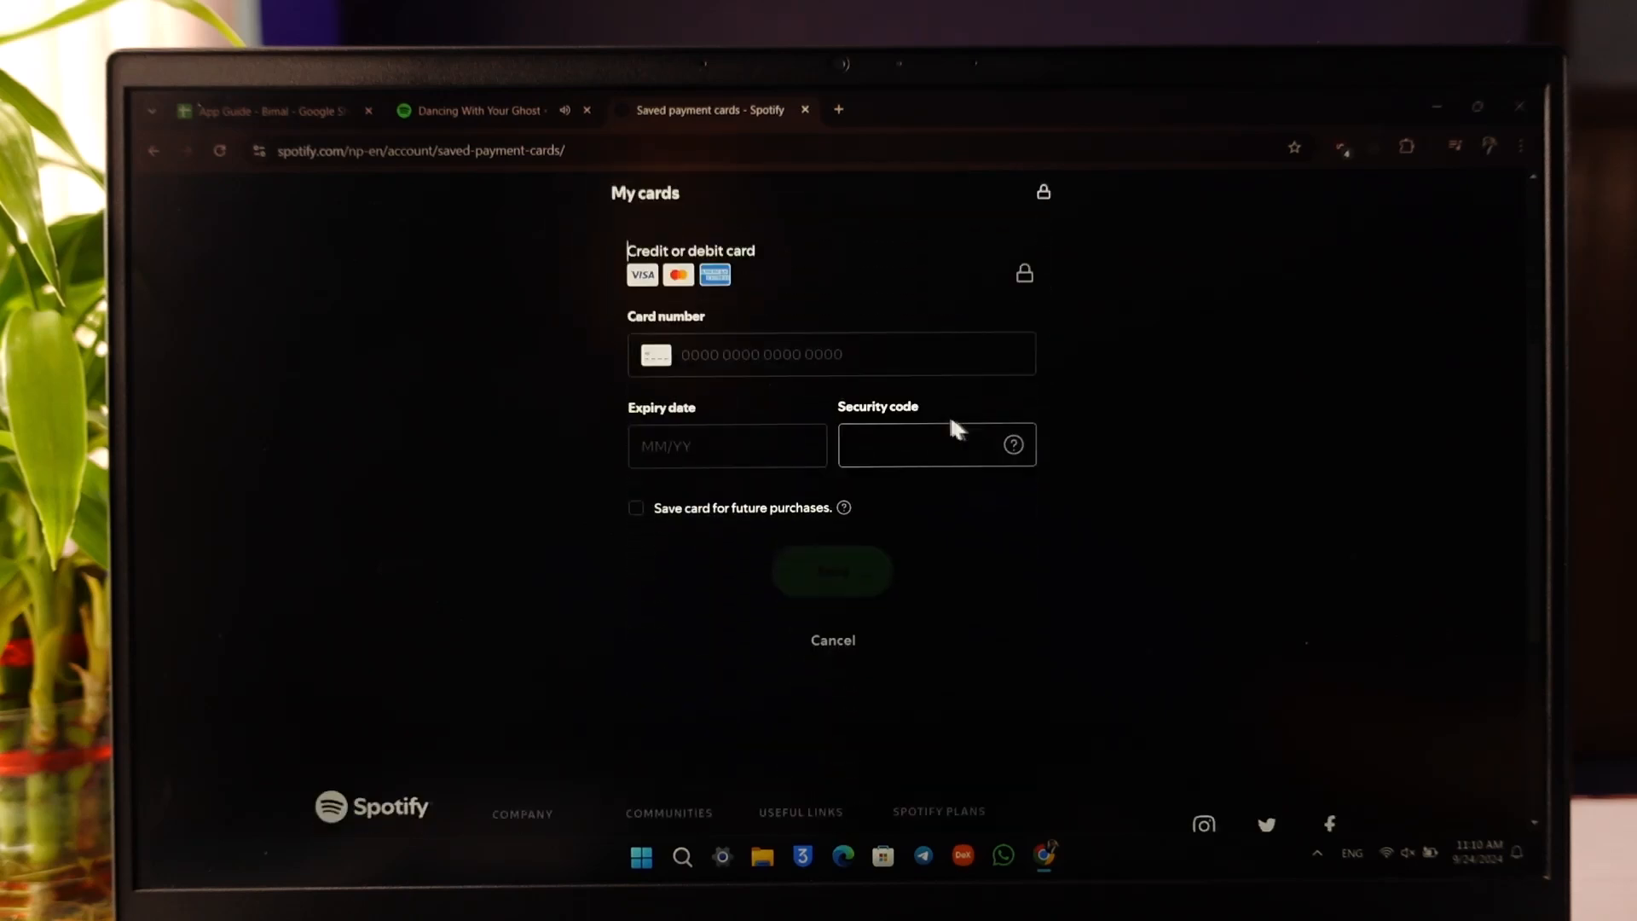
scroll(up, 3)
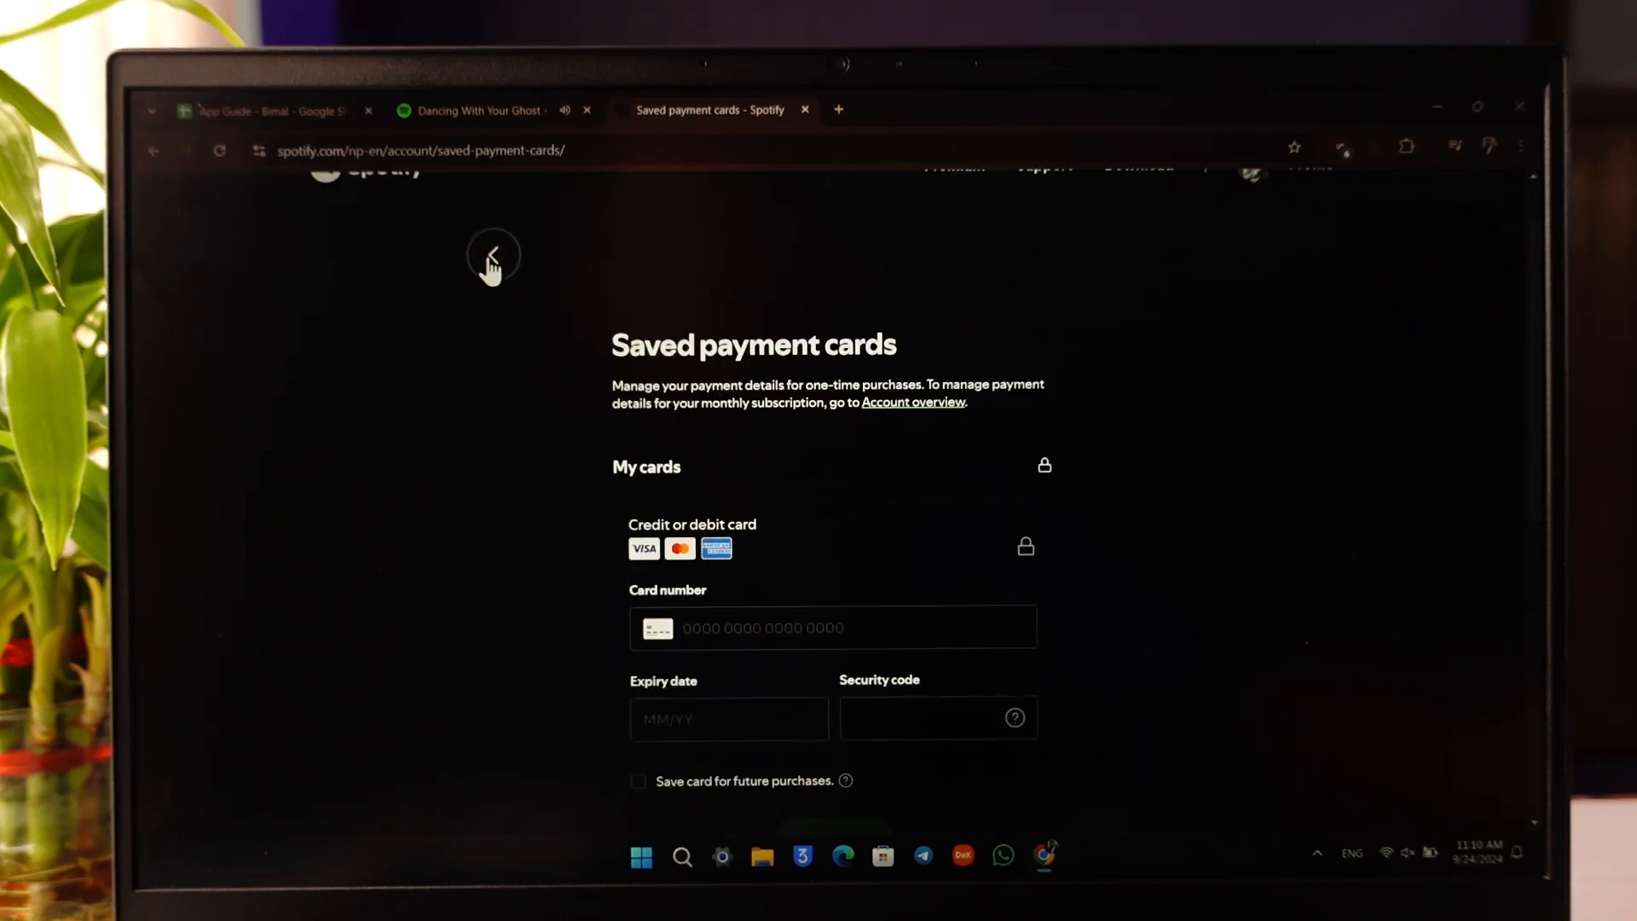
Go back from the account pages to the web player home and close the duplicate tab
click(491, 258)
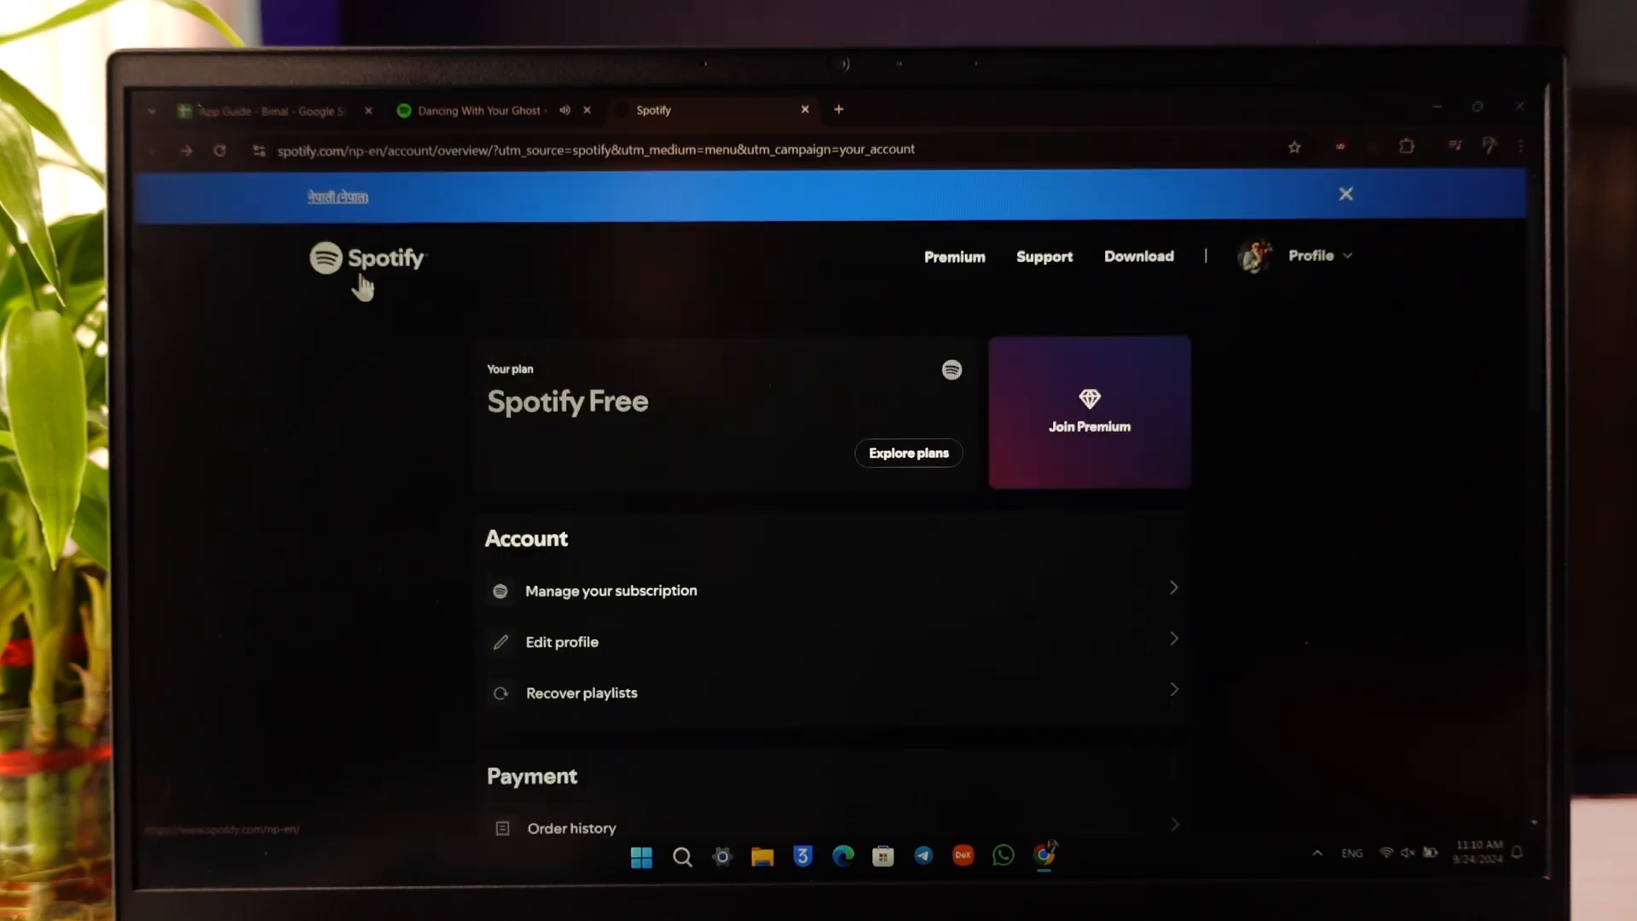
click(367, 258)
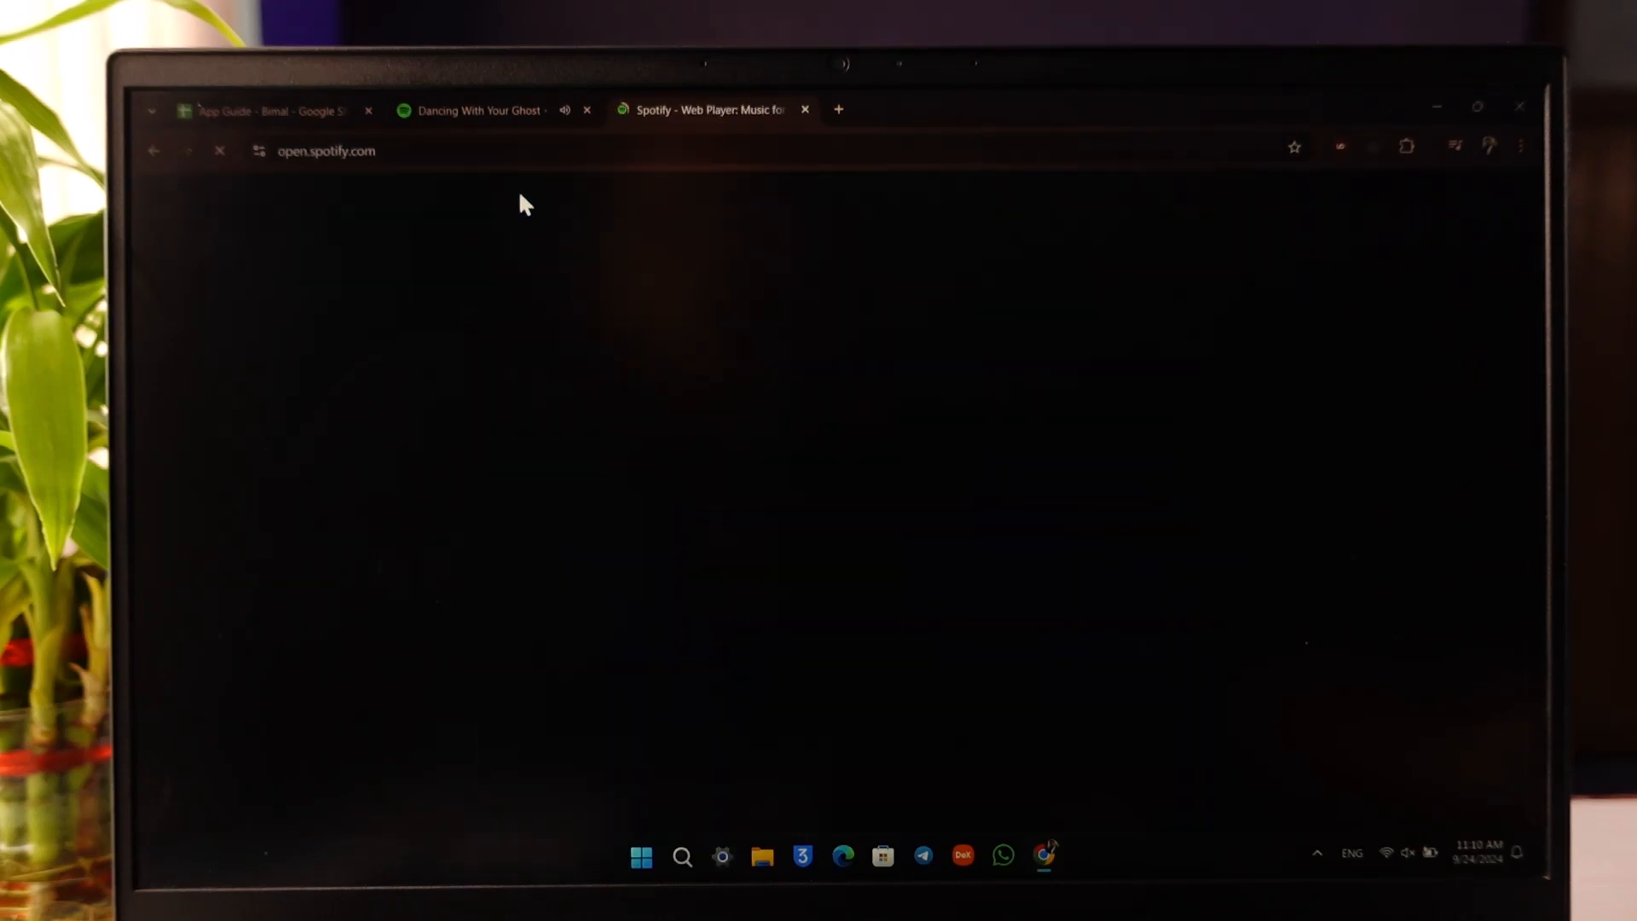
click(803, 109)
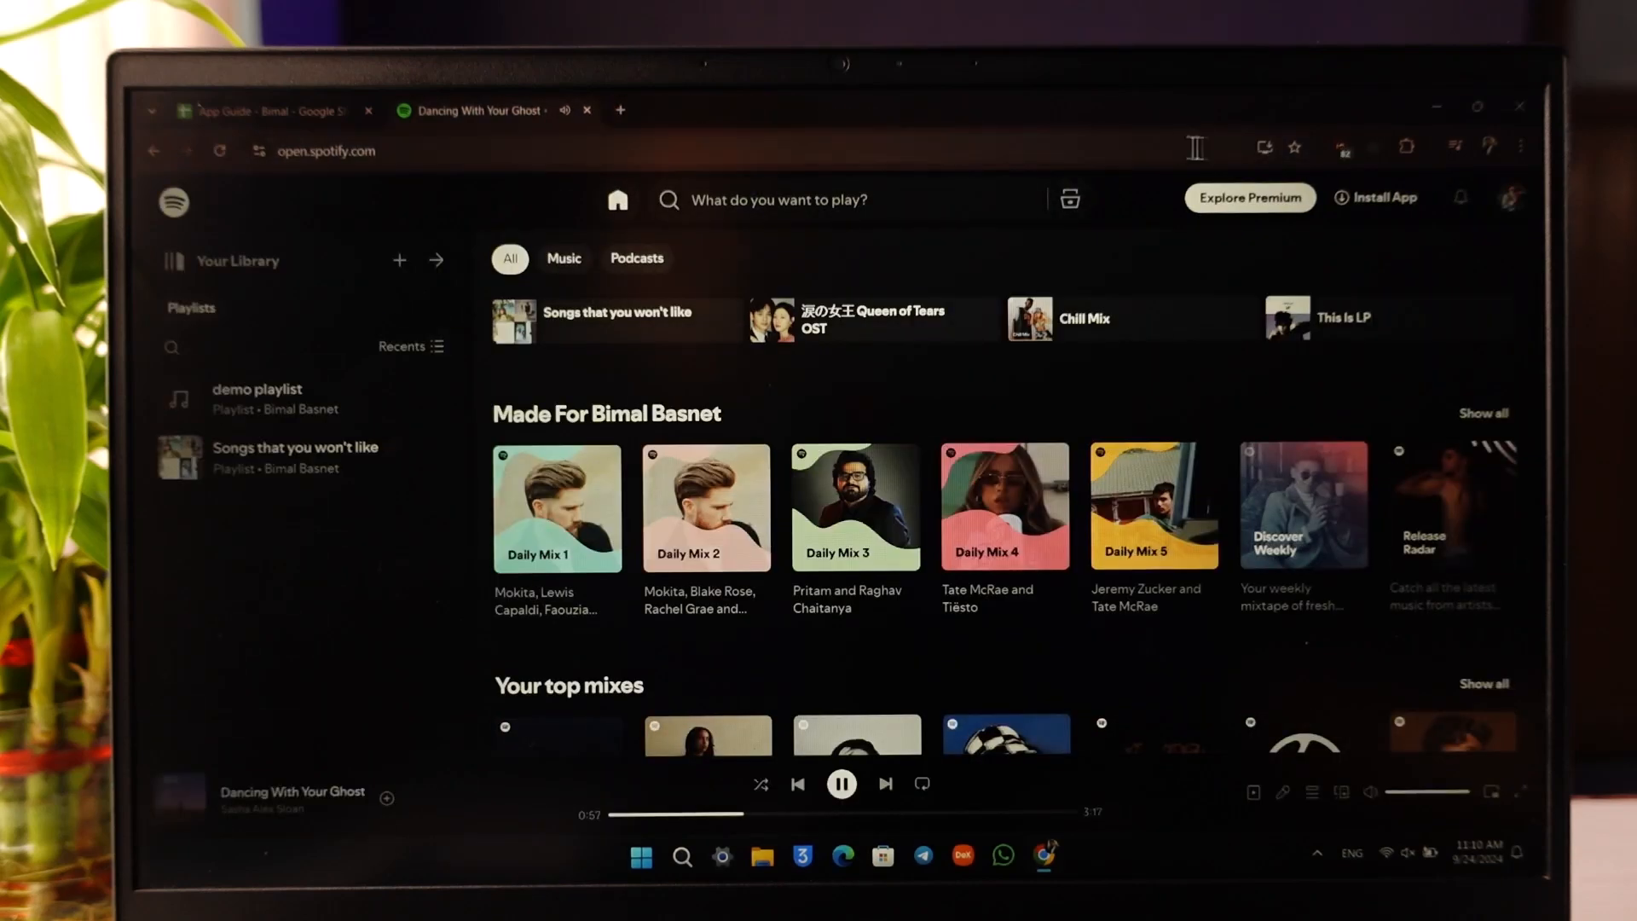
Log out of the Spotify account from the profile menu
click(1509, 198)
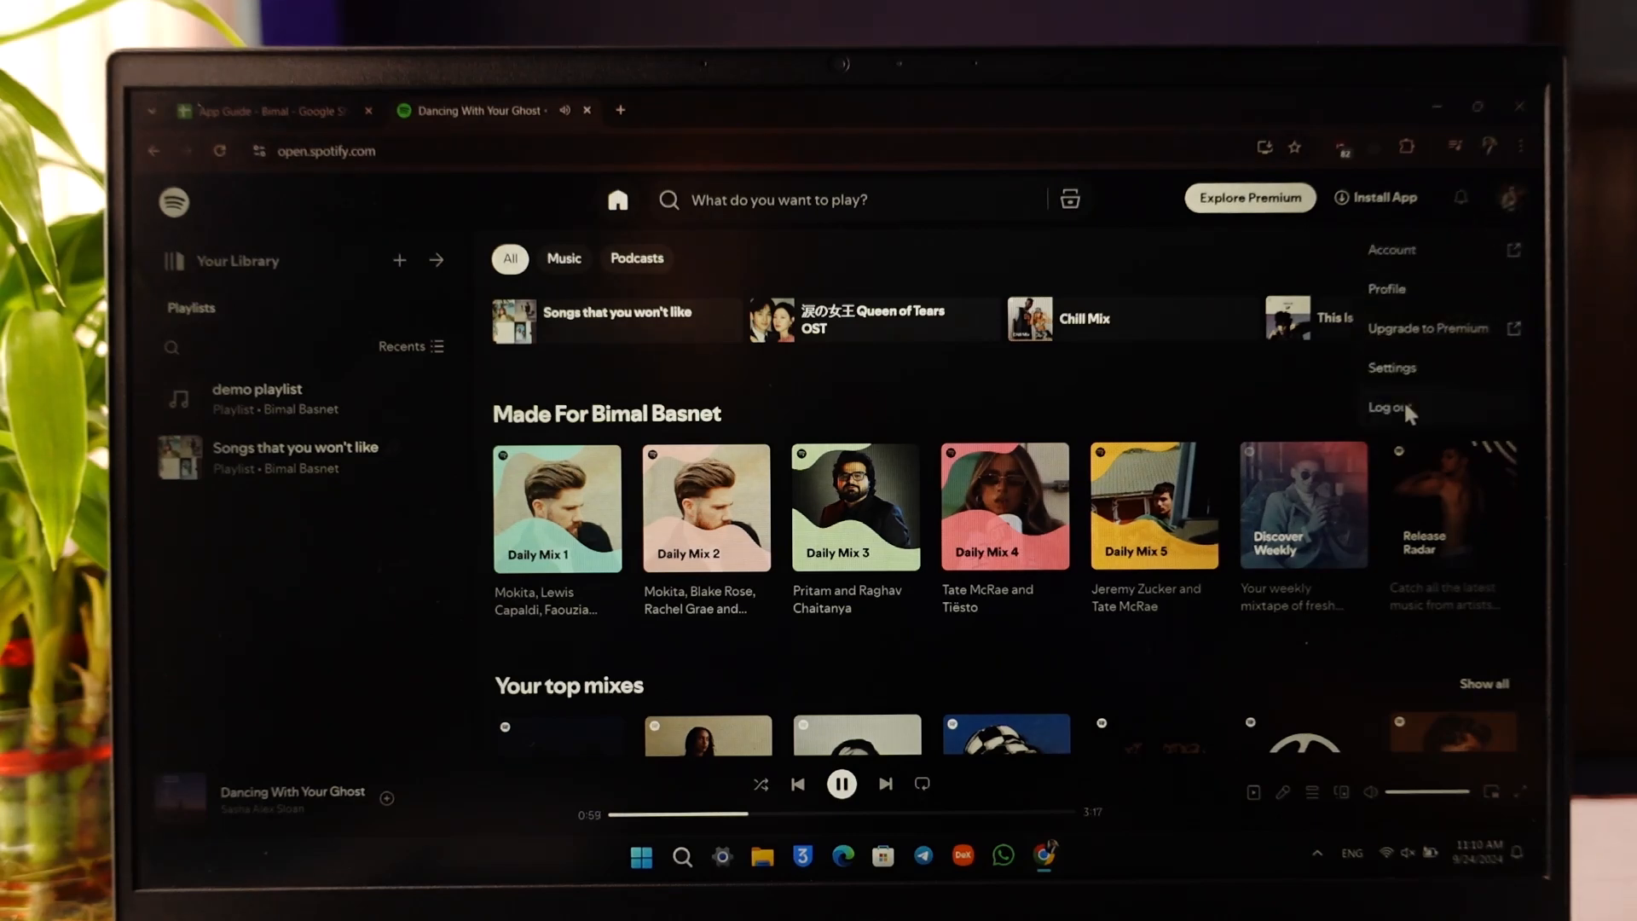
click(1392, 407)
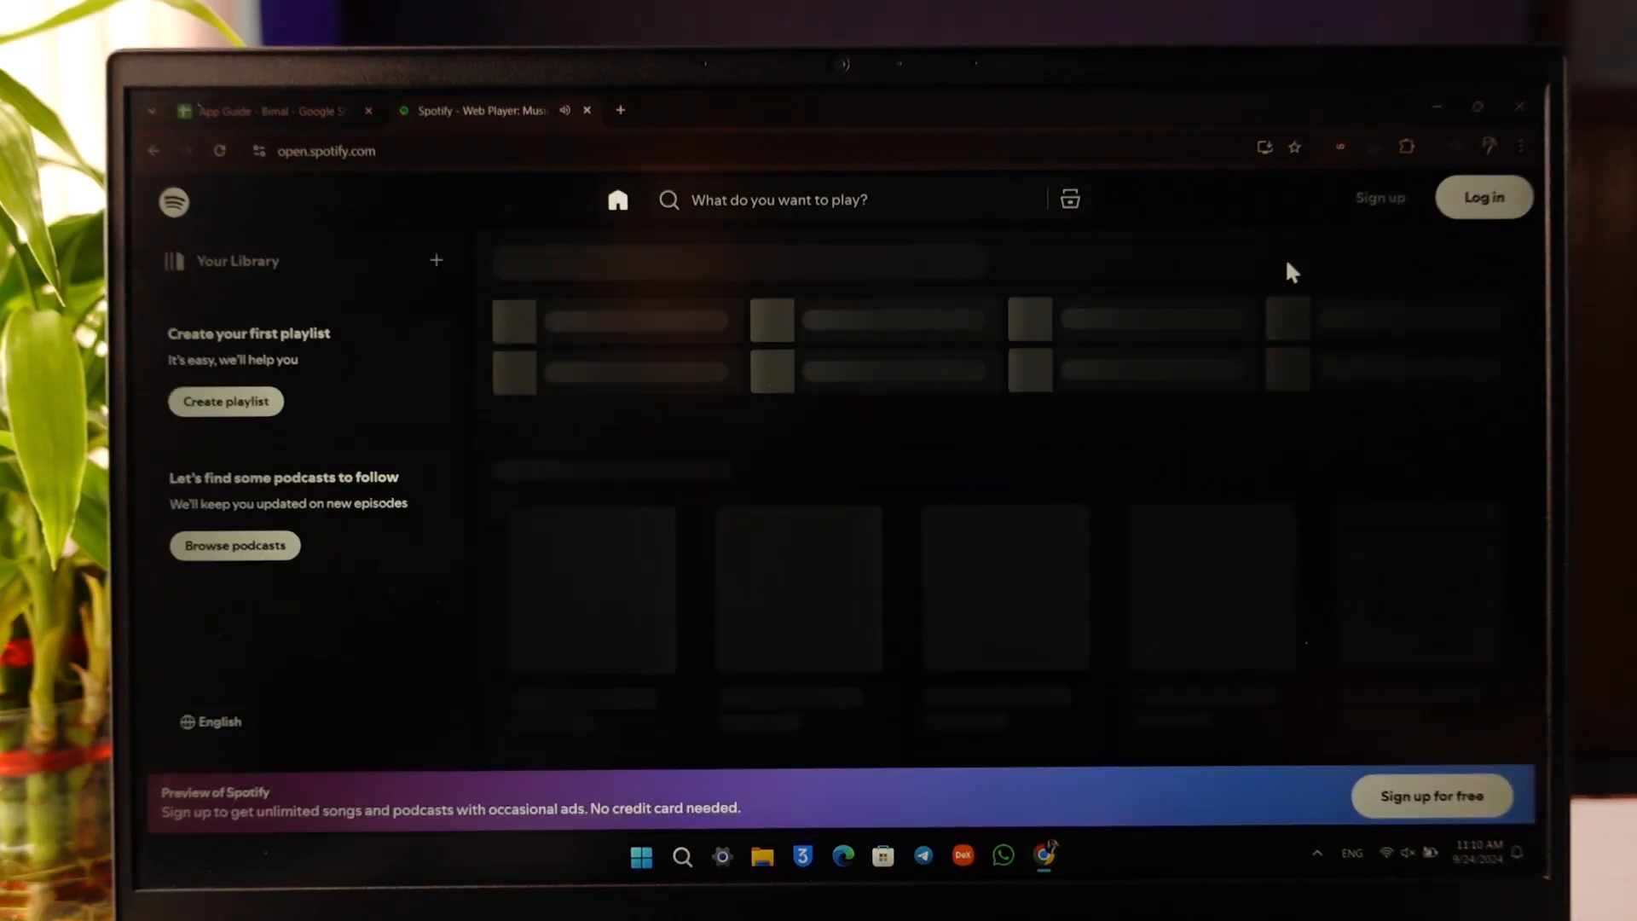